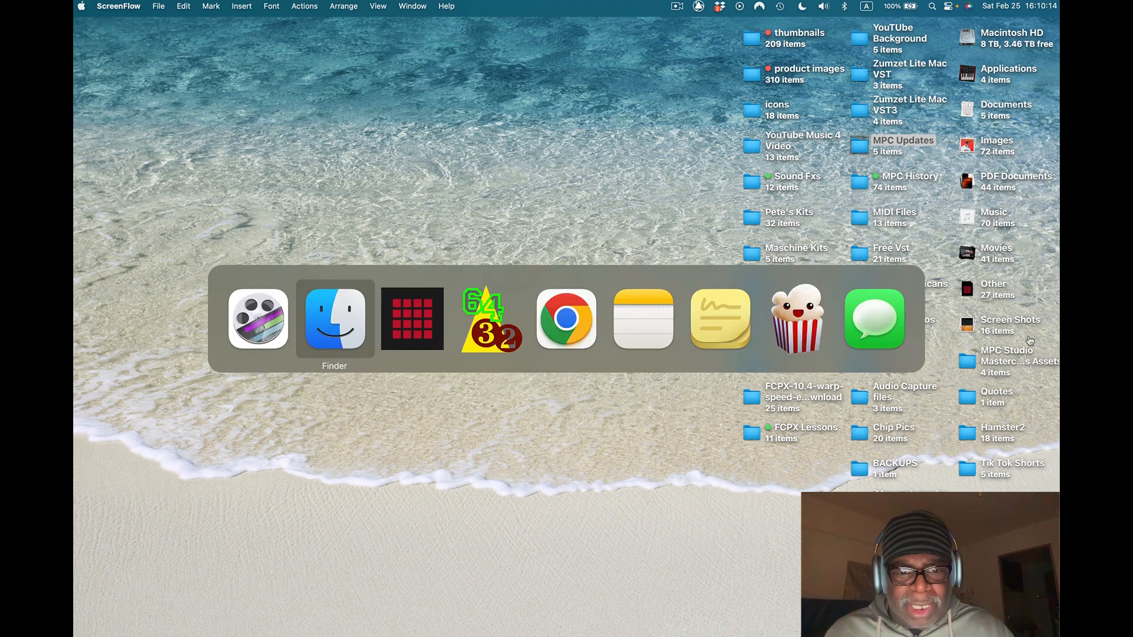
Bring Finder to the front from the app switcher
click(411, 318)
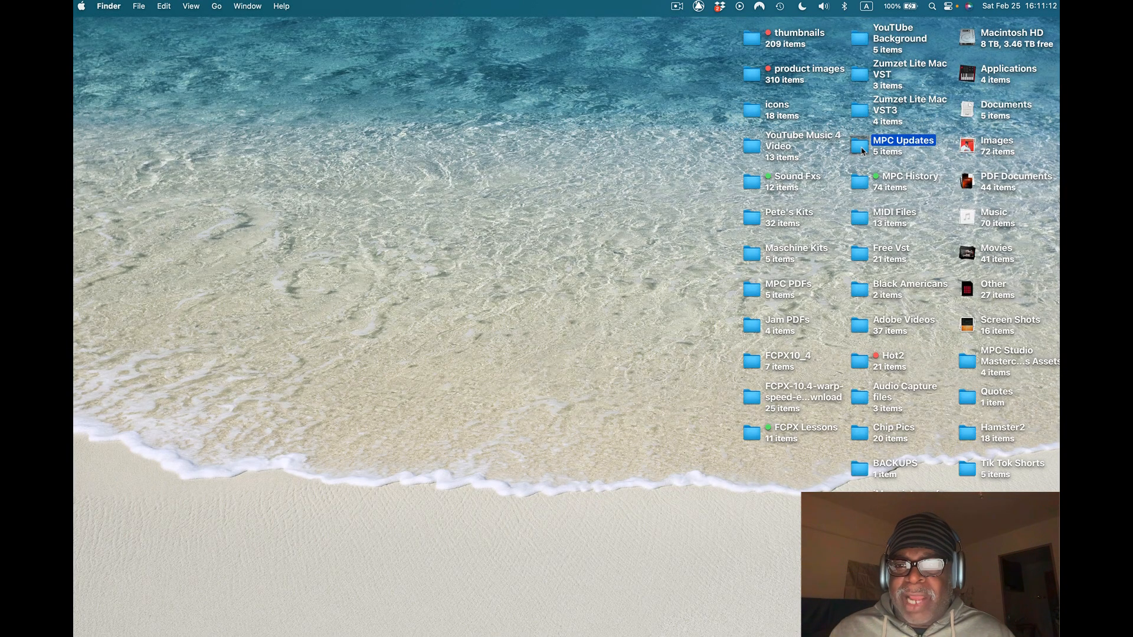
Browse the MPC 2.11.8 and 2.11.4 updater archives in MPC Updates, then close the window
double_click(903, 146)
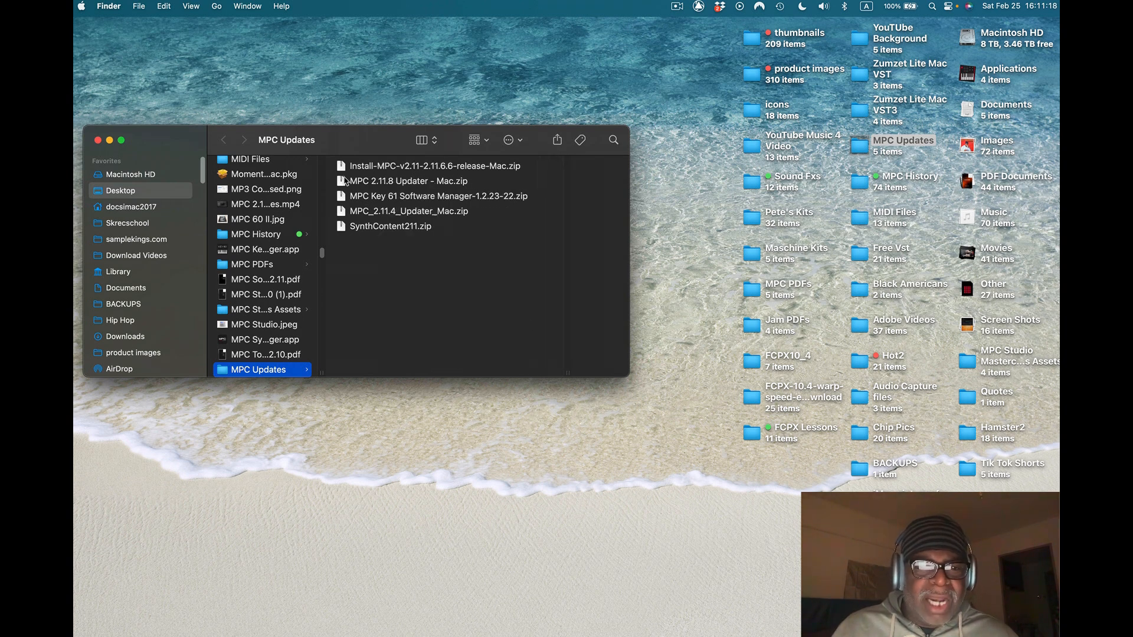
click(407, 180)
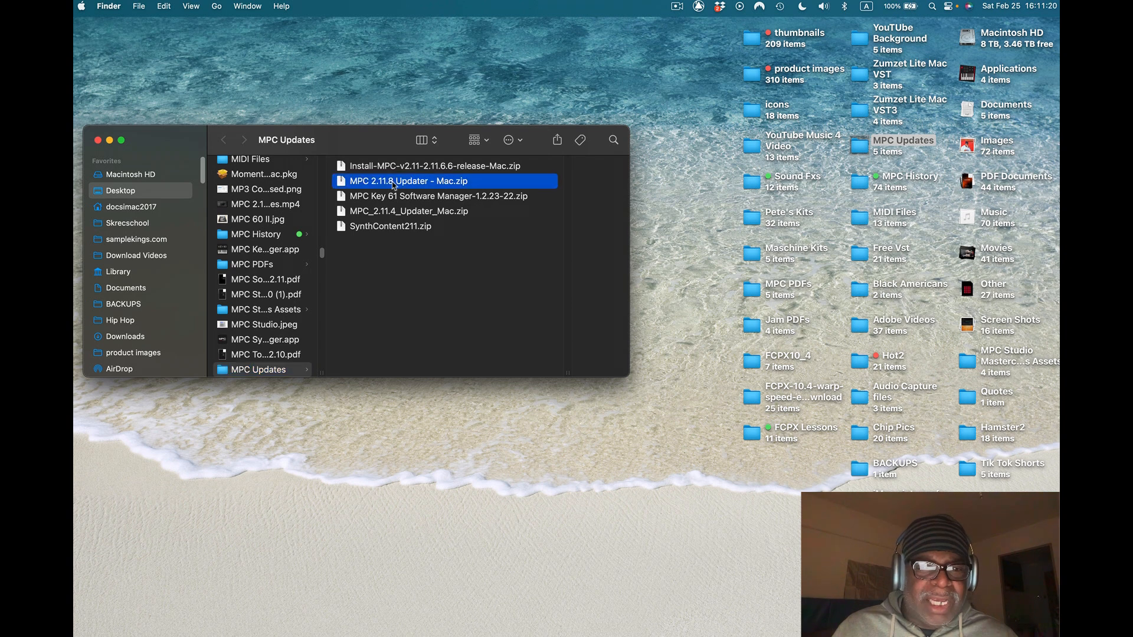
click(421, 140)
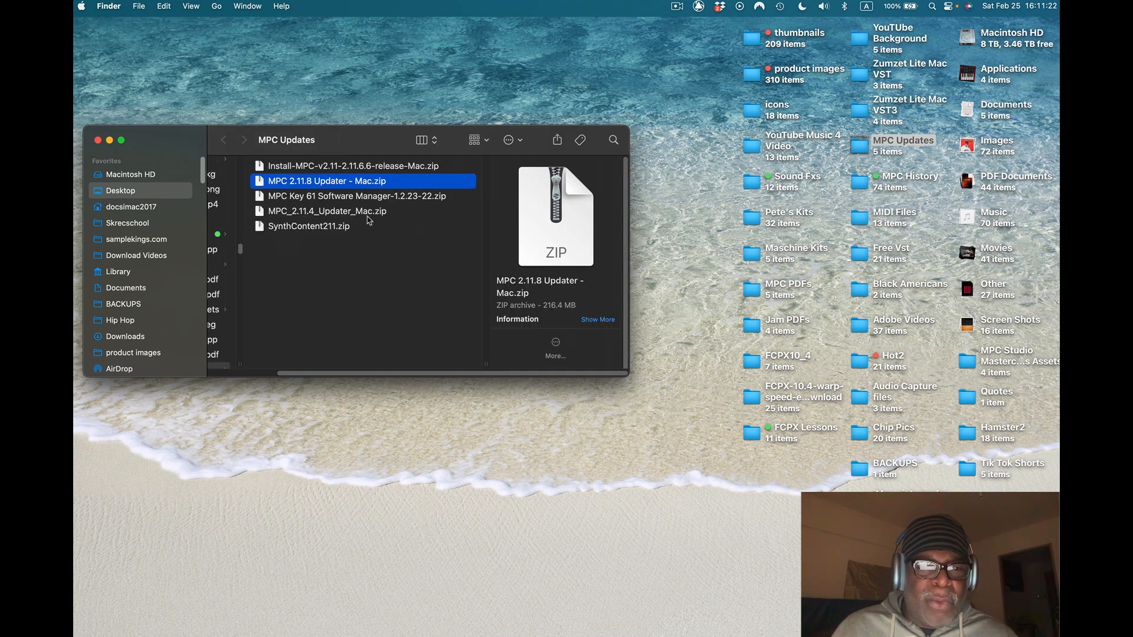
click(325, 212)
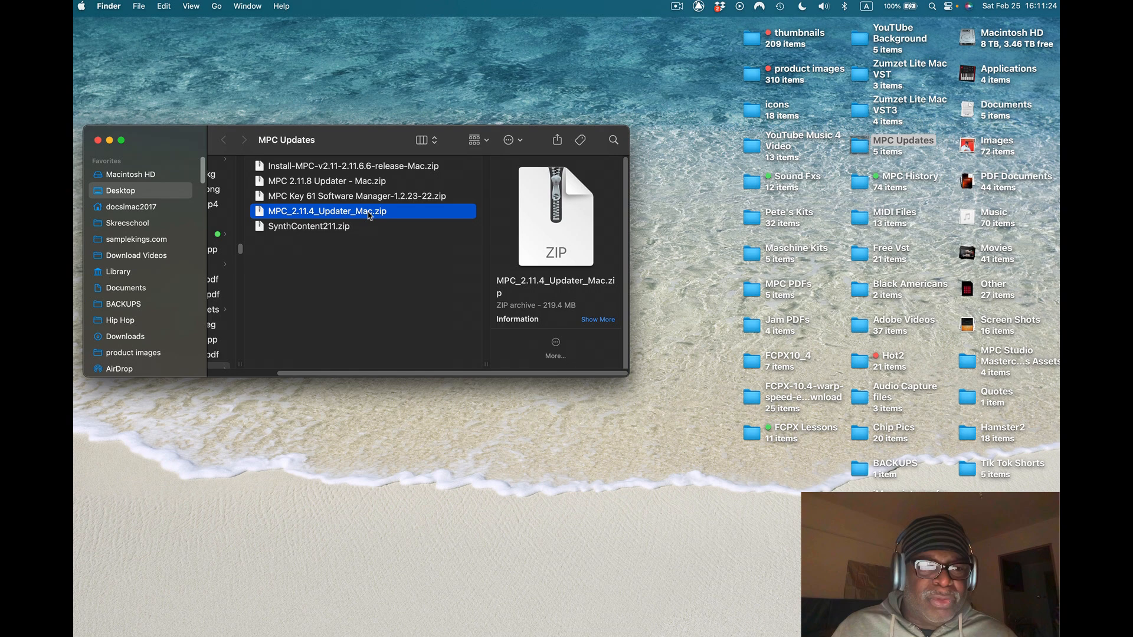
click(98, 139)
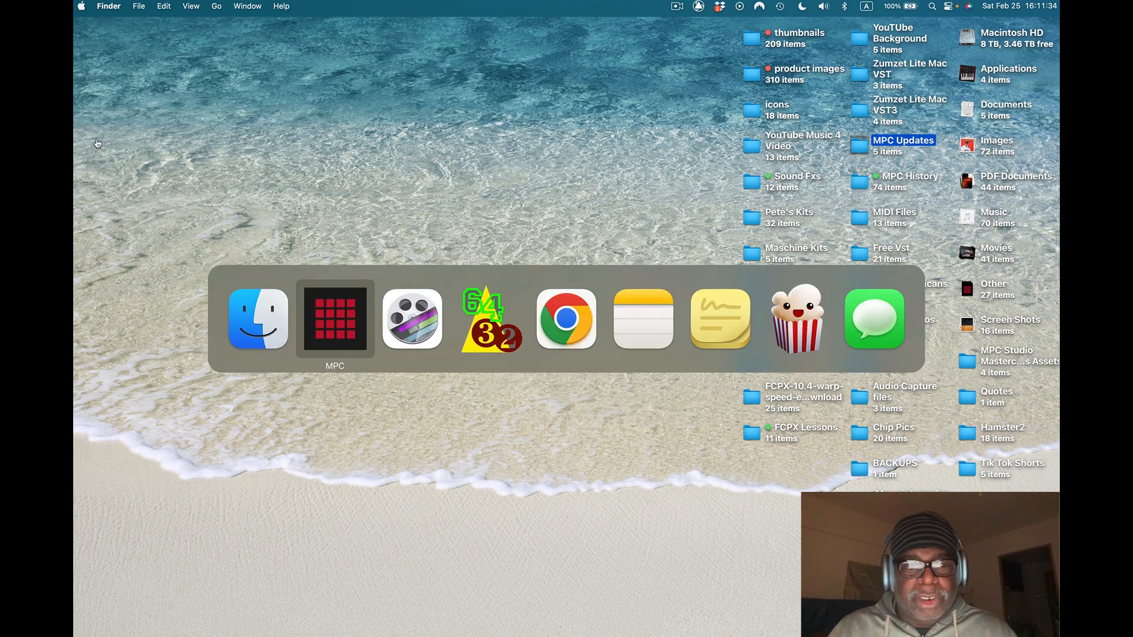
Switch to MPC's untitled Main Mode project and show its application menu
click(334, 319)
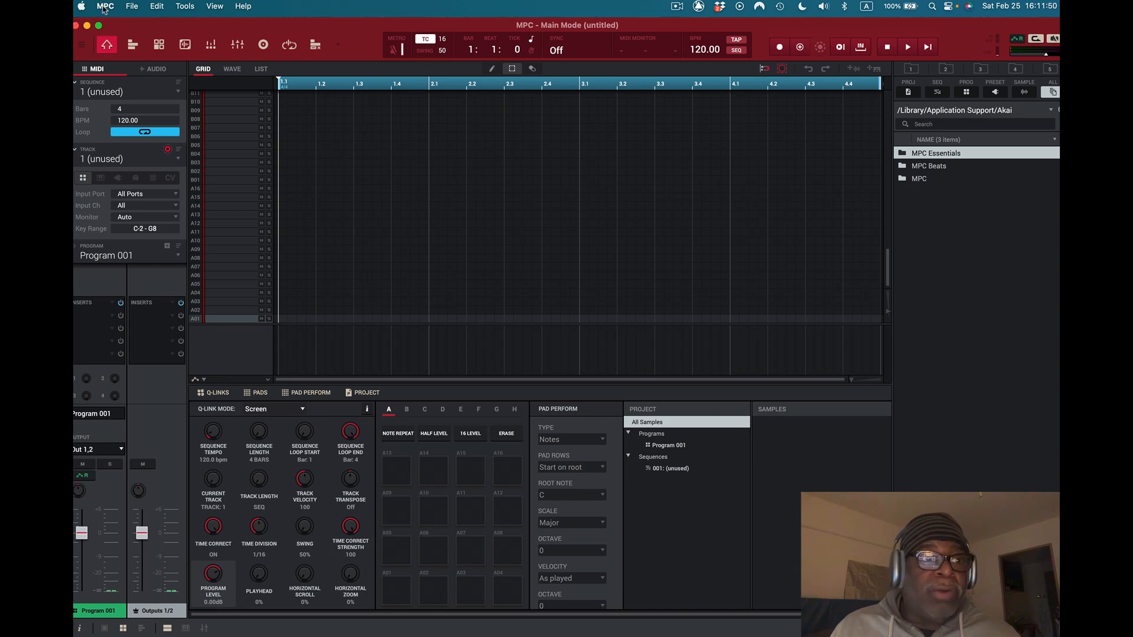
click(105, 6)
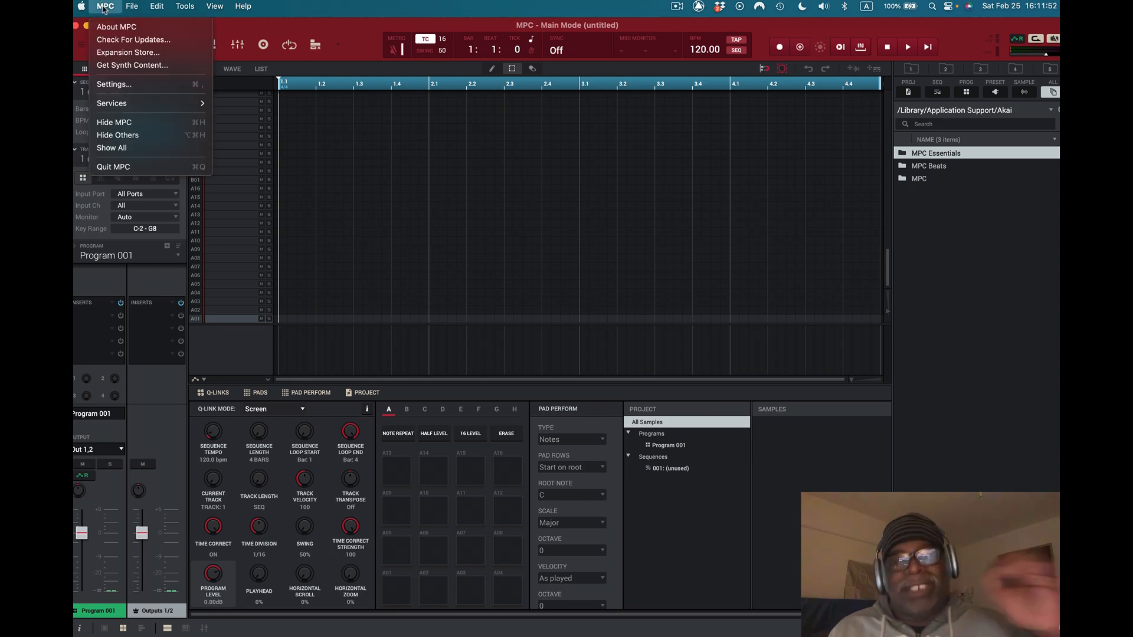
mouse_move(114, 84)
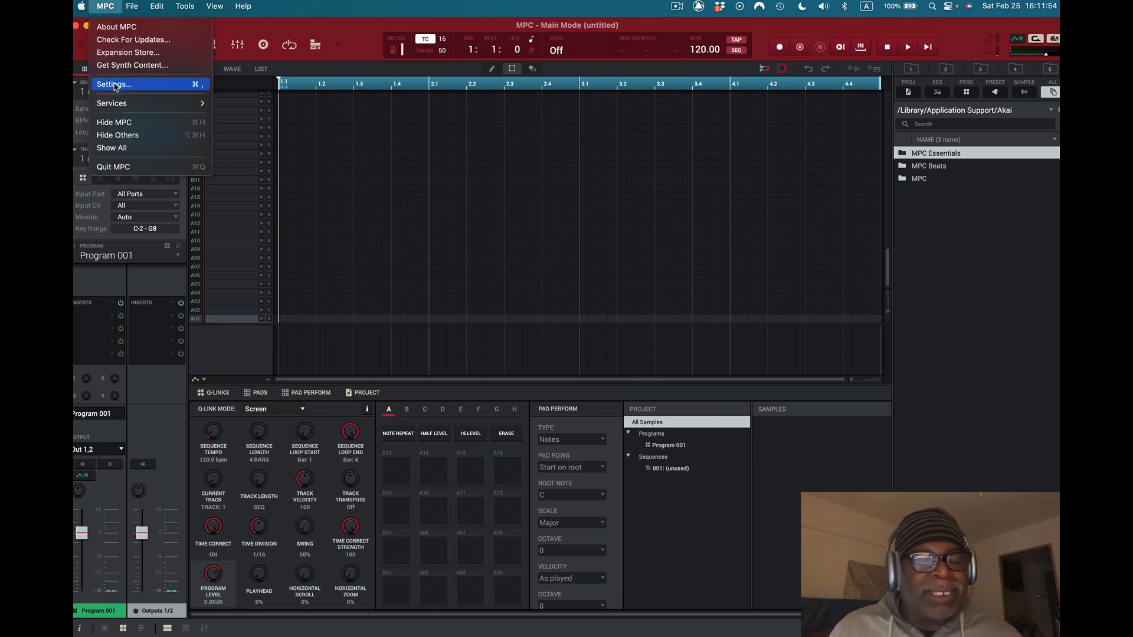
Show the Plugins page of MPC Preferences with its two VST folder paths
click(113, 84)
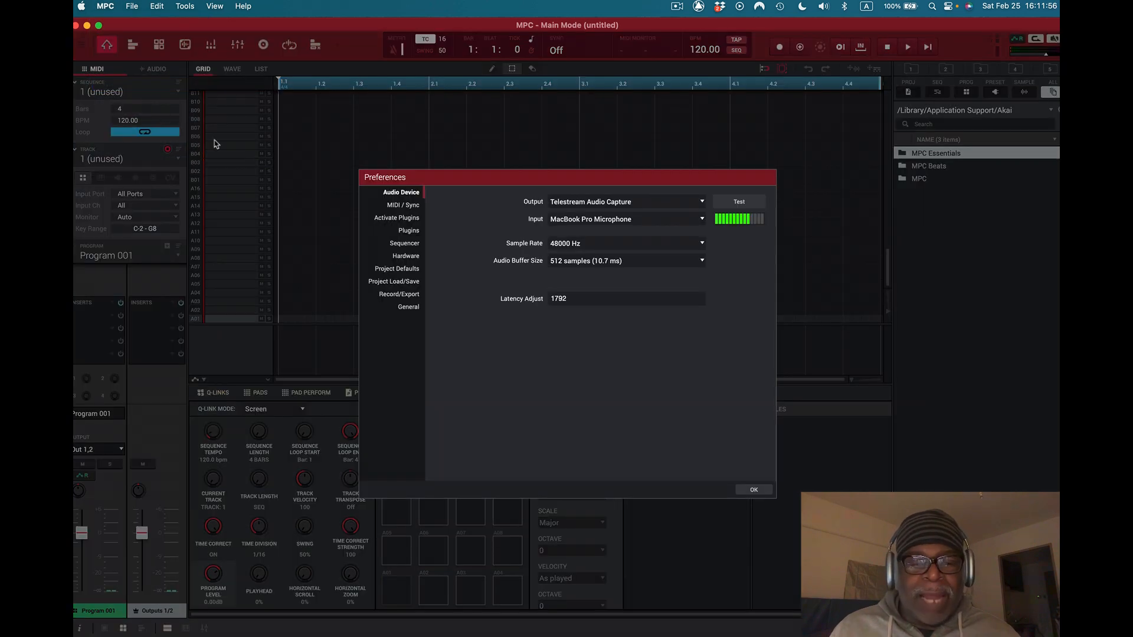
mouse_move(412, 228)
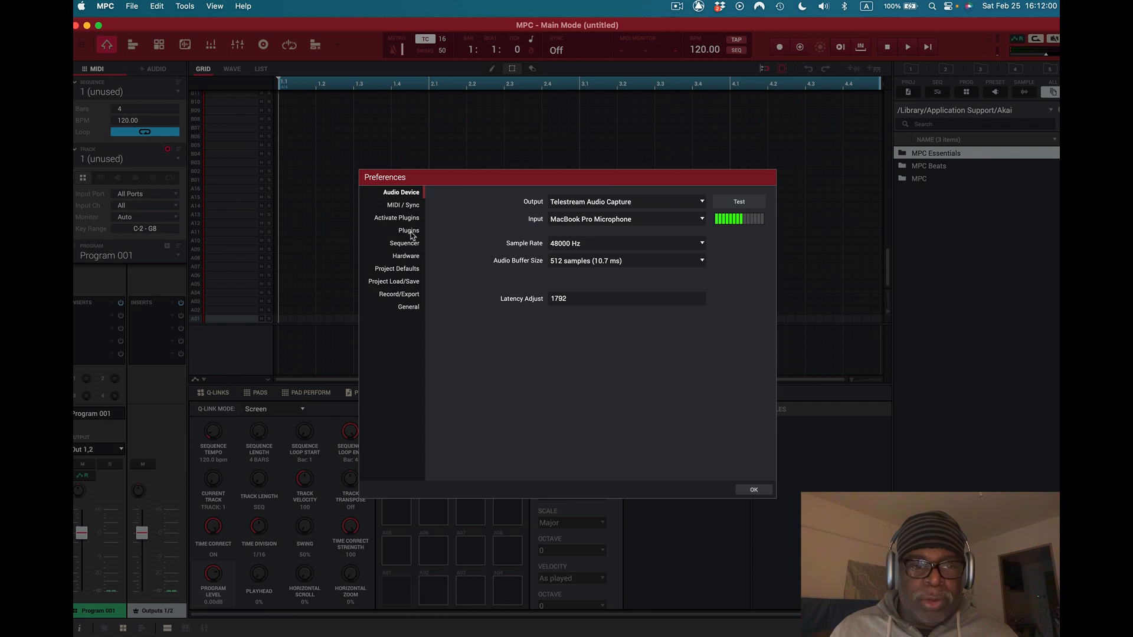
click(408, 230)
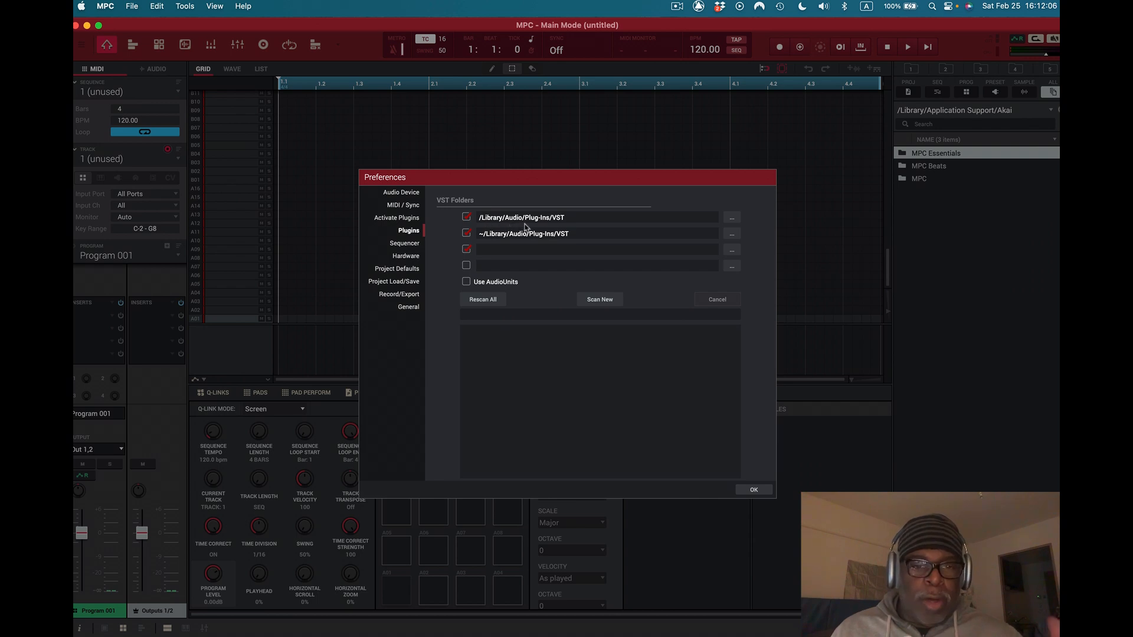
mouse_move(560, 229)
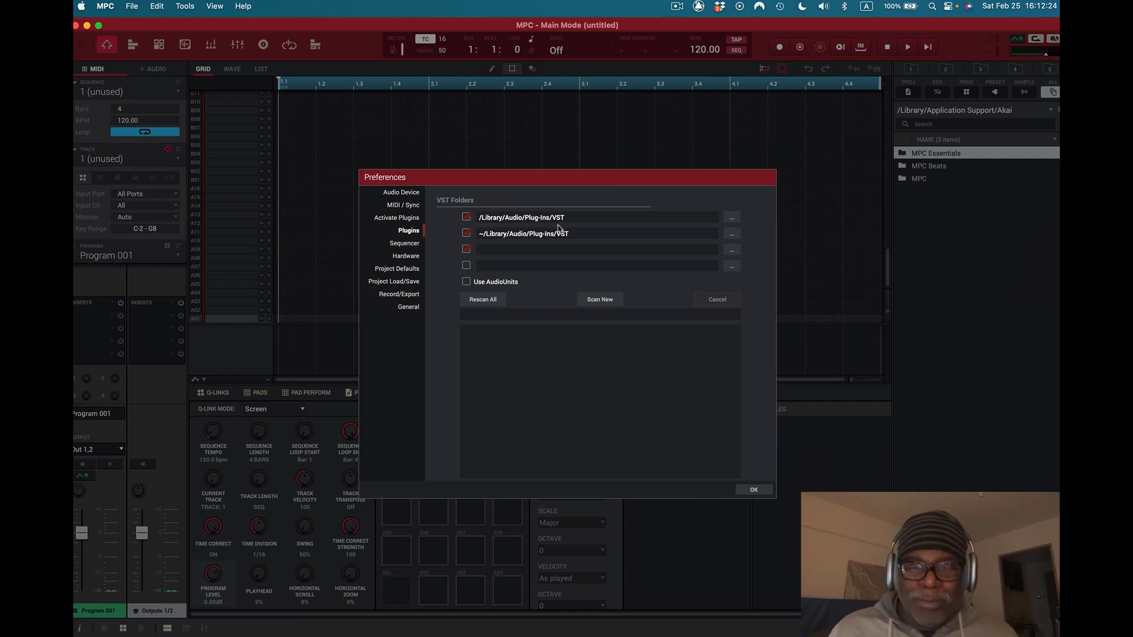
mouse_move(430, 221)
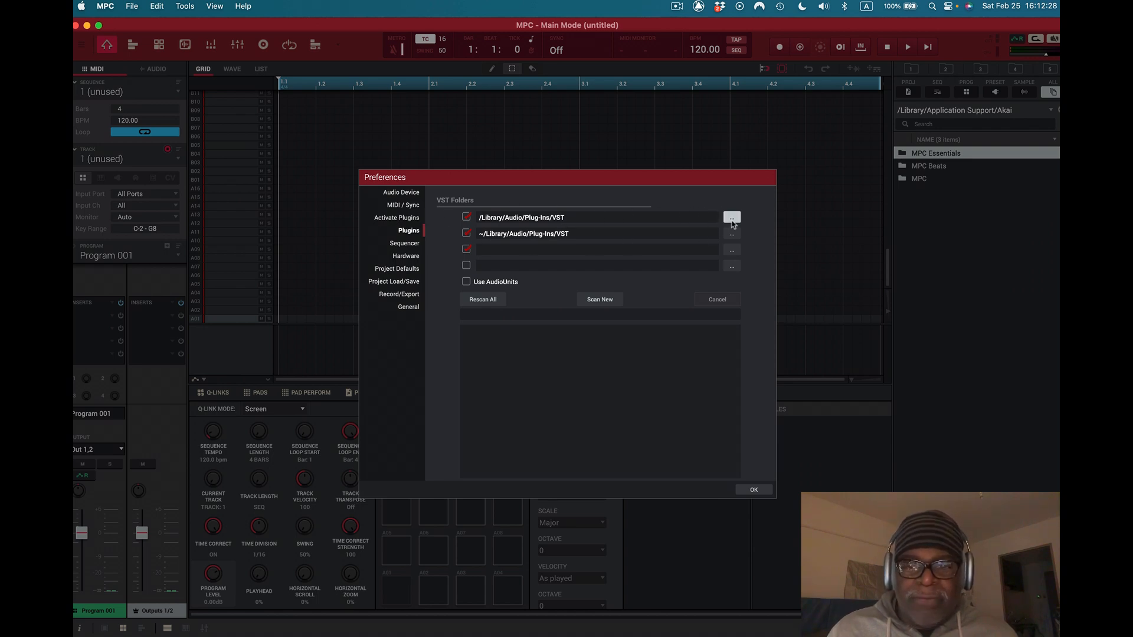
click(732, 217)
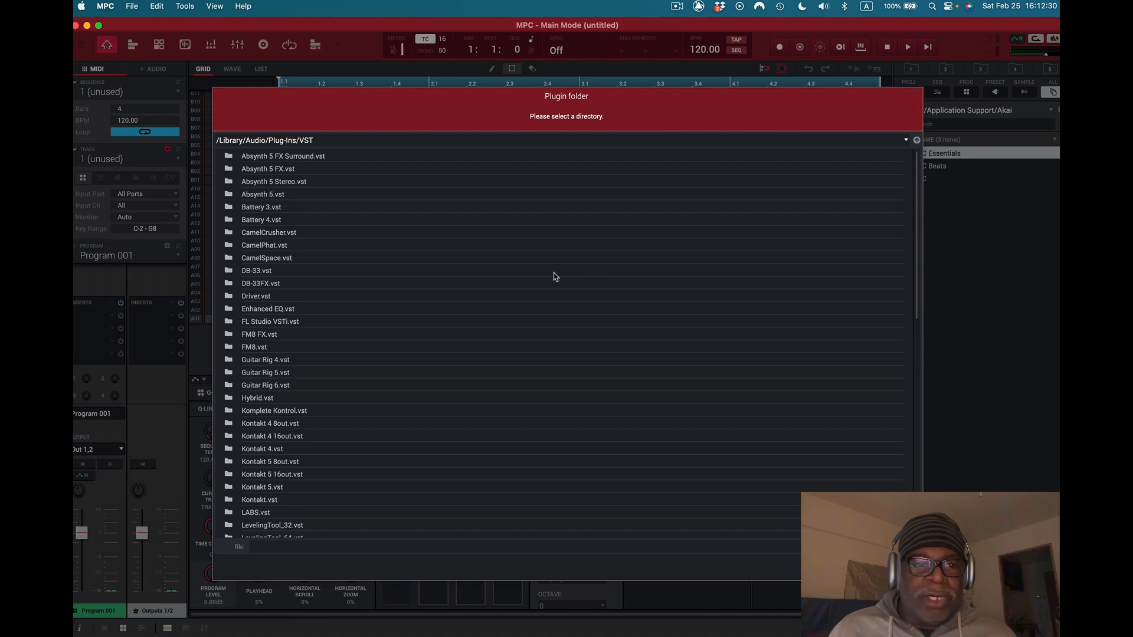
mouse_move(233, 368)
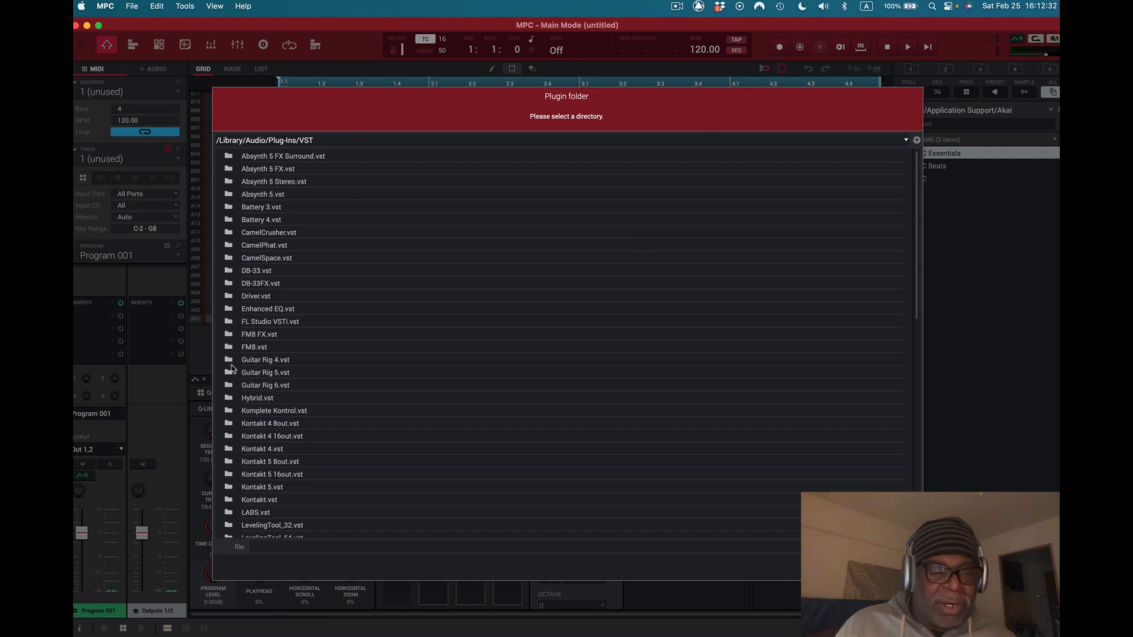
mouse_move(300, 286)
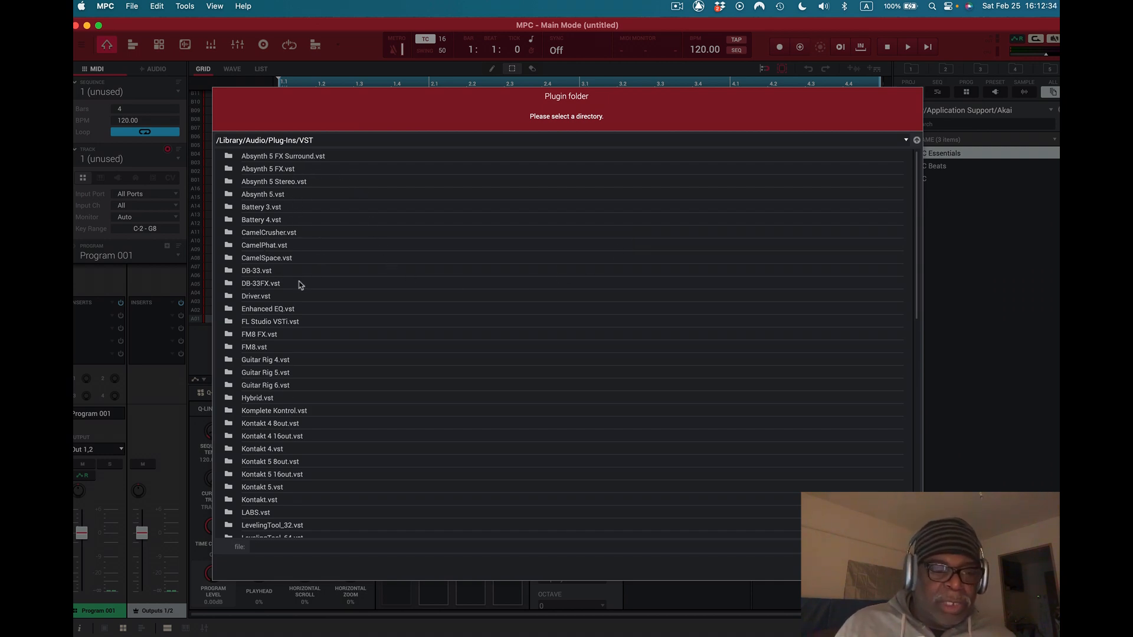
scroll(down, 3)
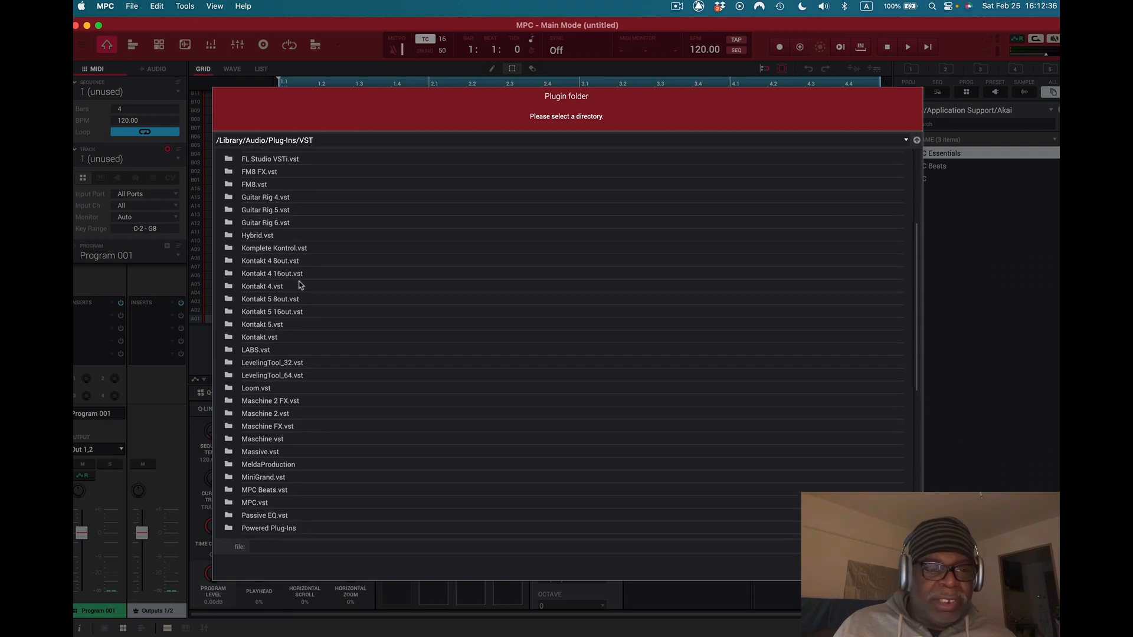
click(255, 265)
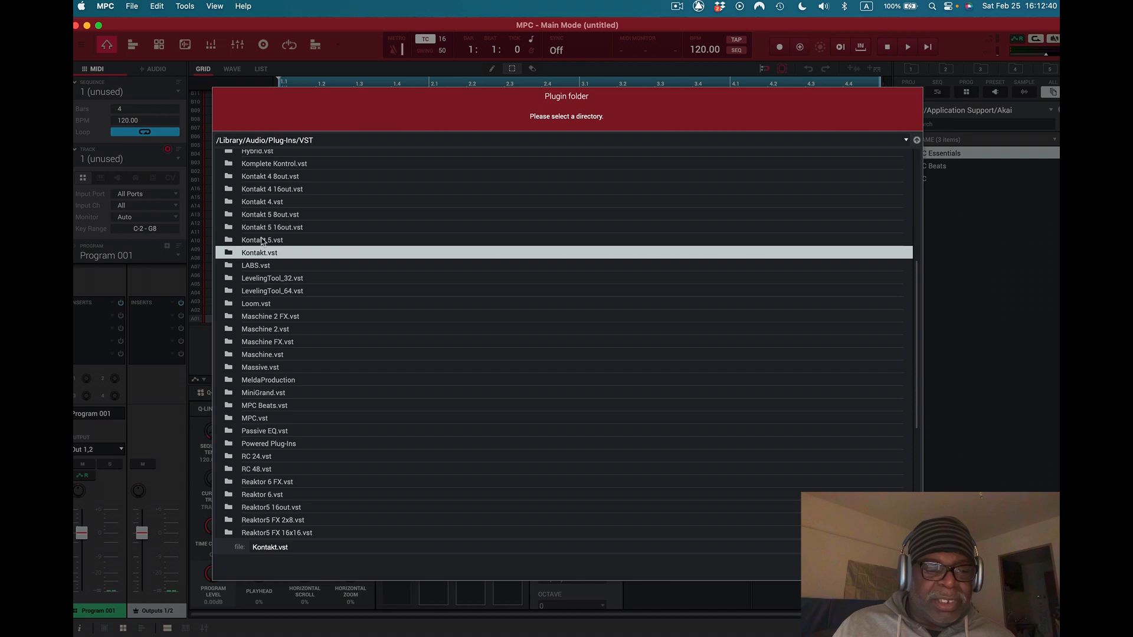
click(262, 239)
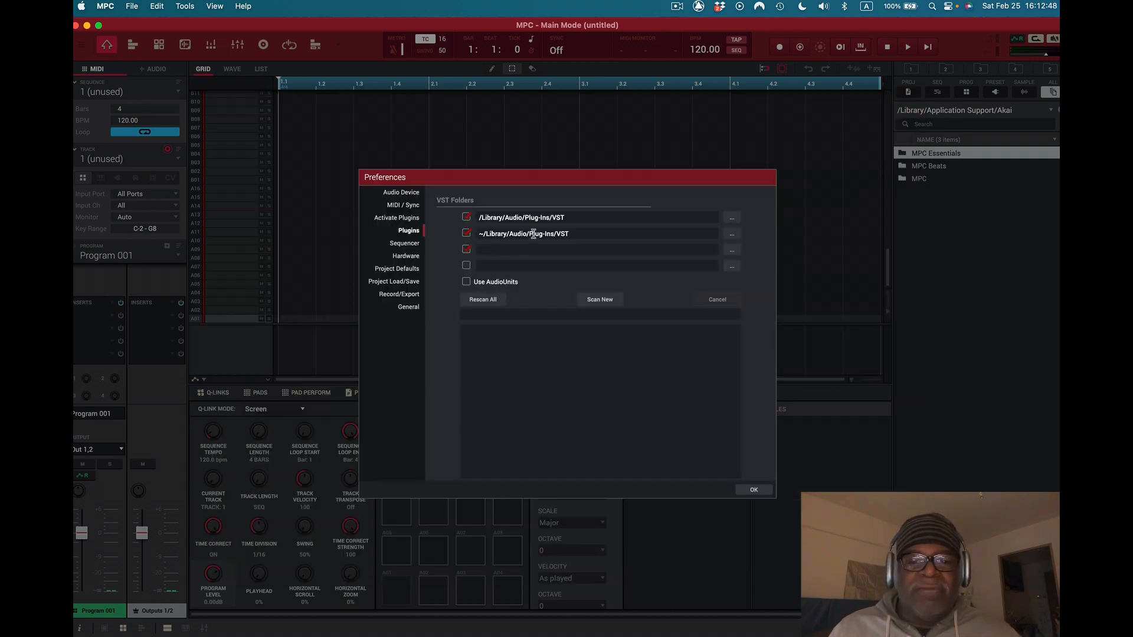
mouse_move(729, 248)
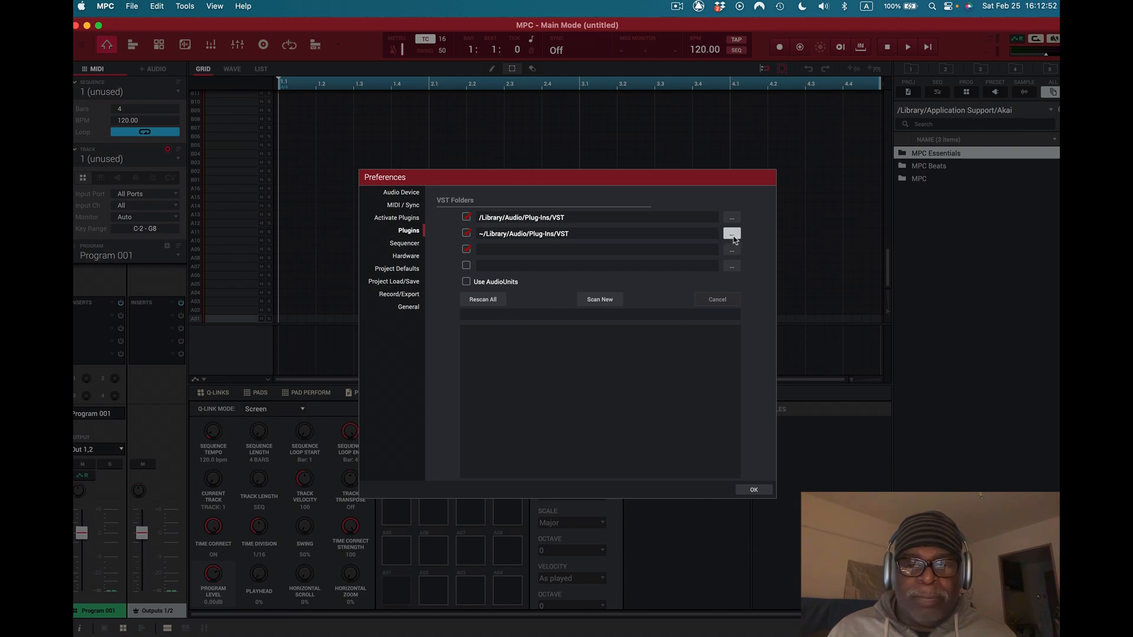
click(732, 233)
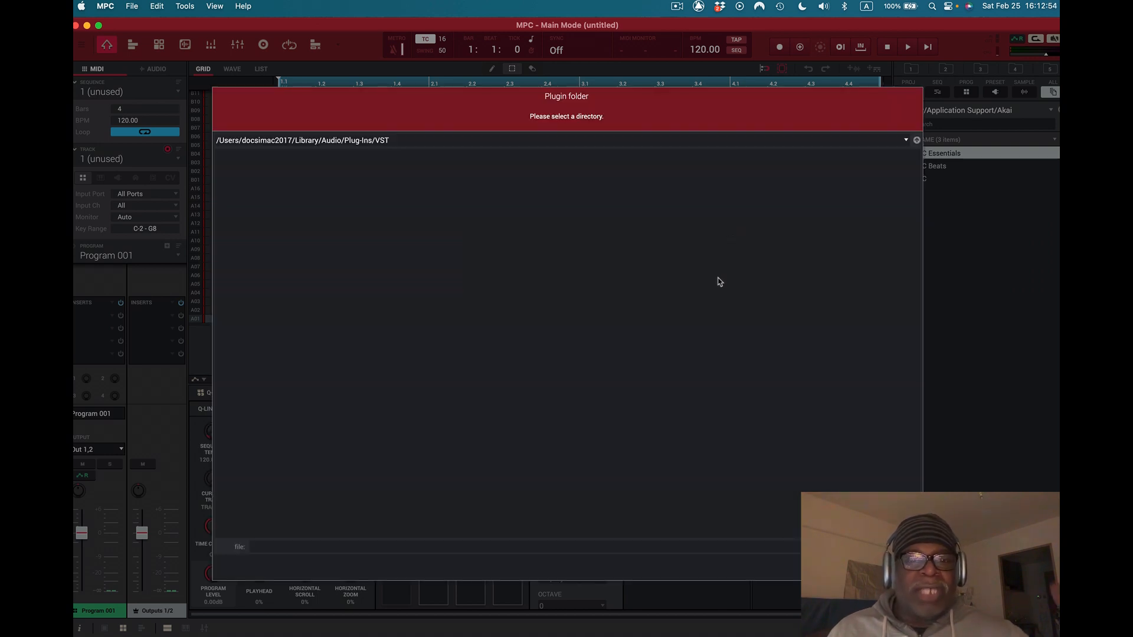
mouse_move(516, 420)
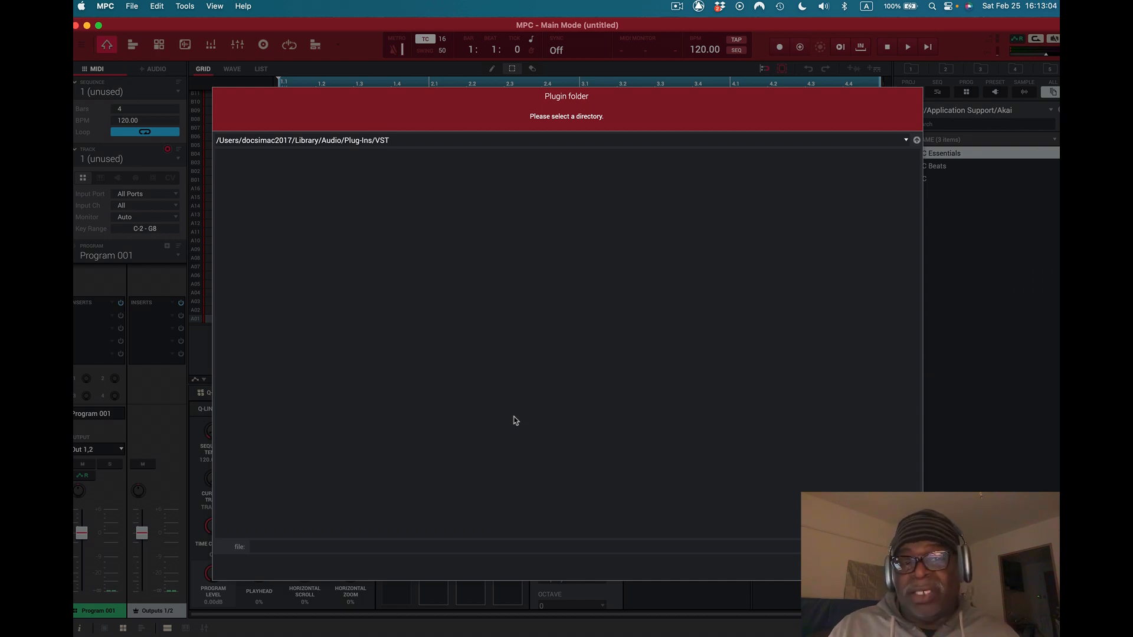
mouse_move(582, 443)
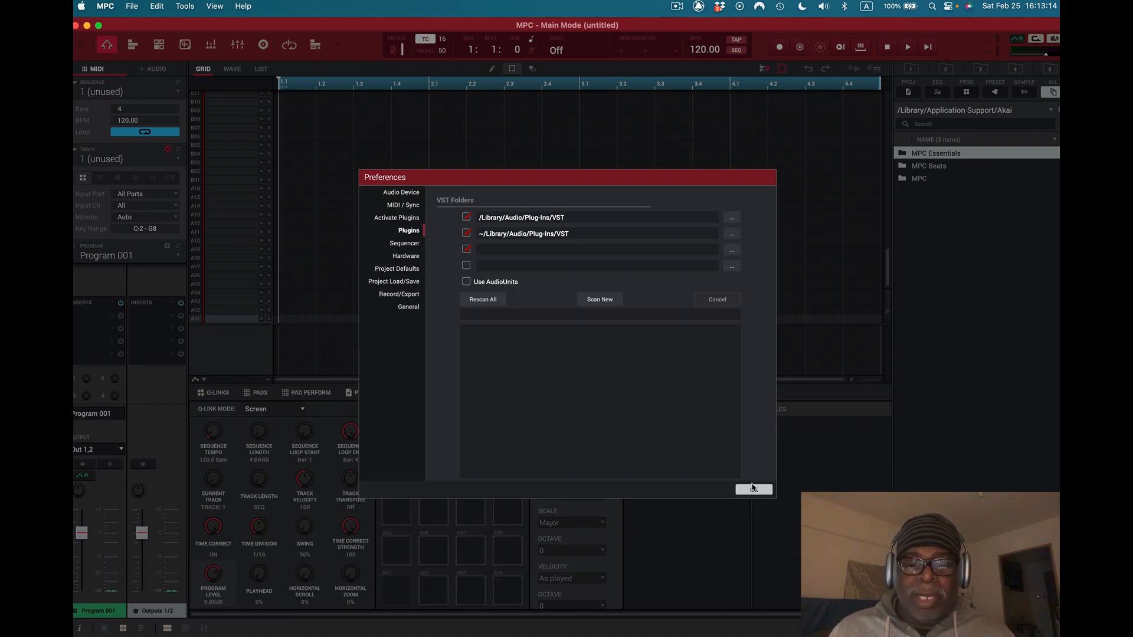
Confirm Preferences with OK, leaving the VST folder paths unchanged
click(755, 488)
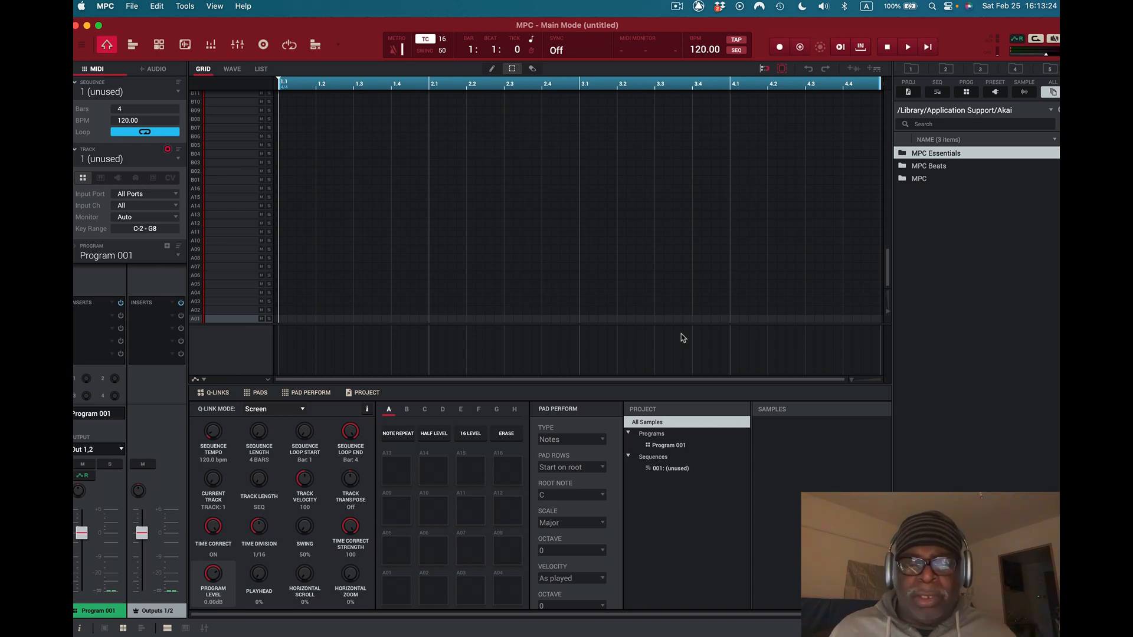
mouse_move(558, 243)
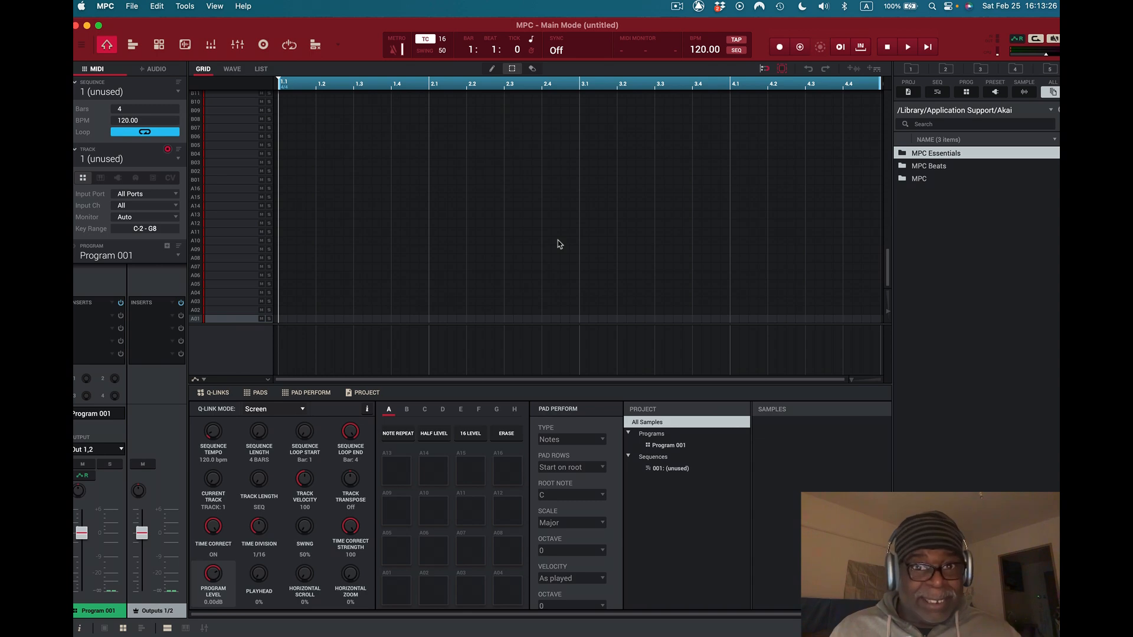
mouse_move(223, 24)
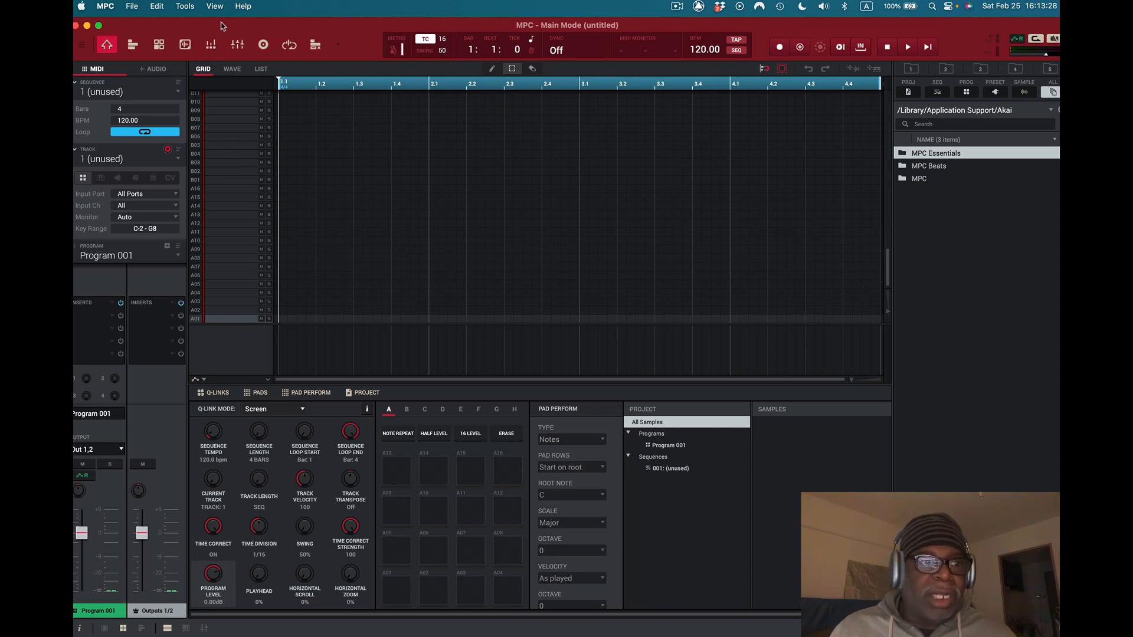
mouse_move(609, 616)
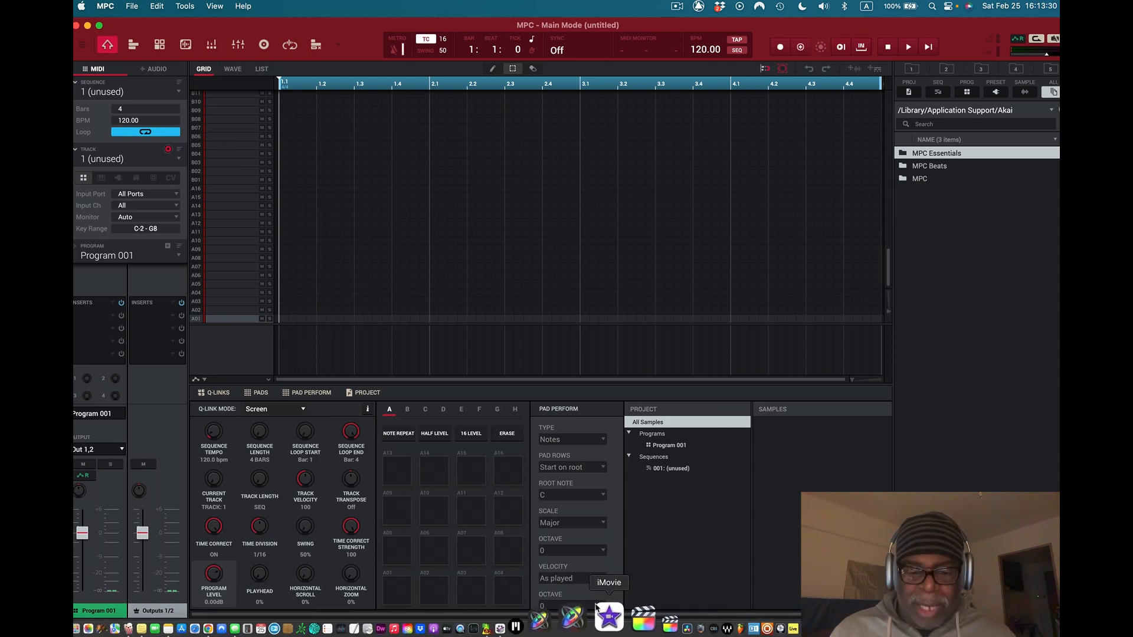
mouse_move(545, 618)
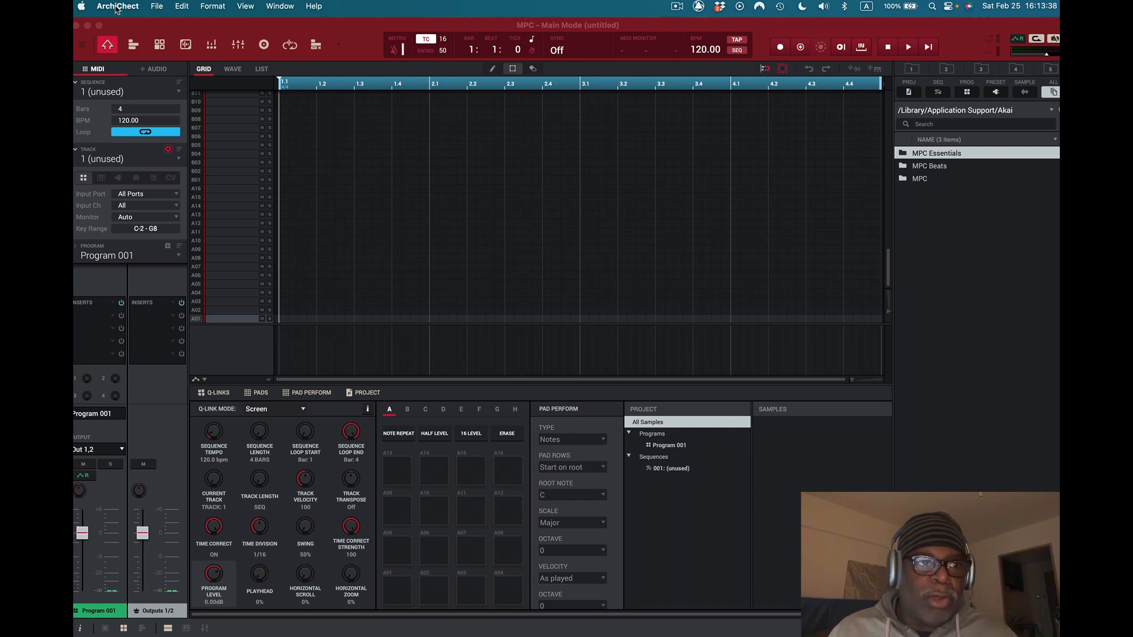
Hide every application except ArchiChect so only the desktop shows
click(117, 7)
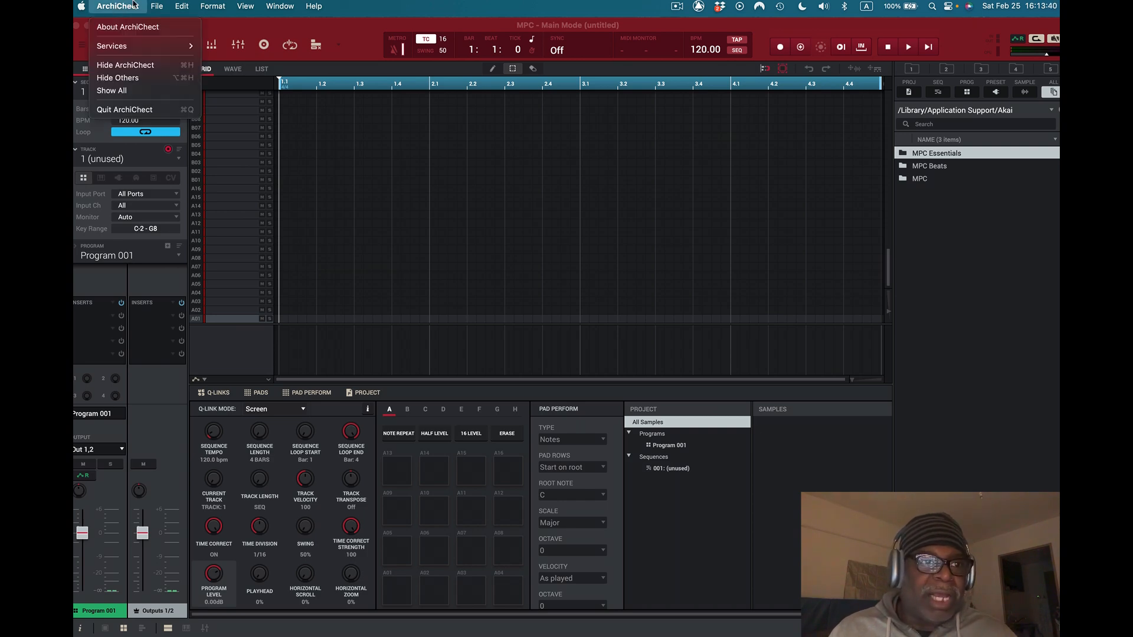
click(314, 5)
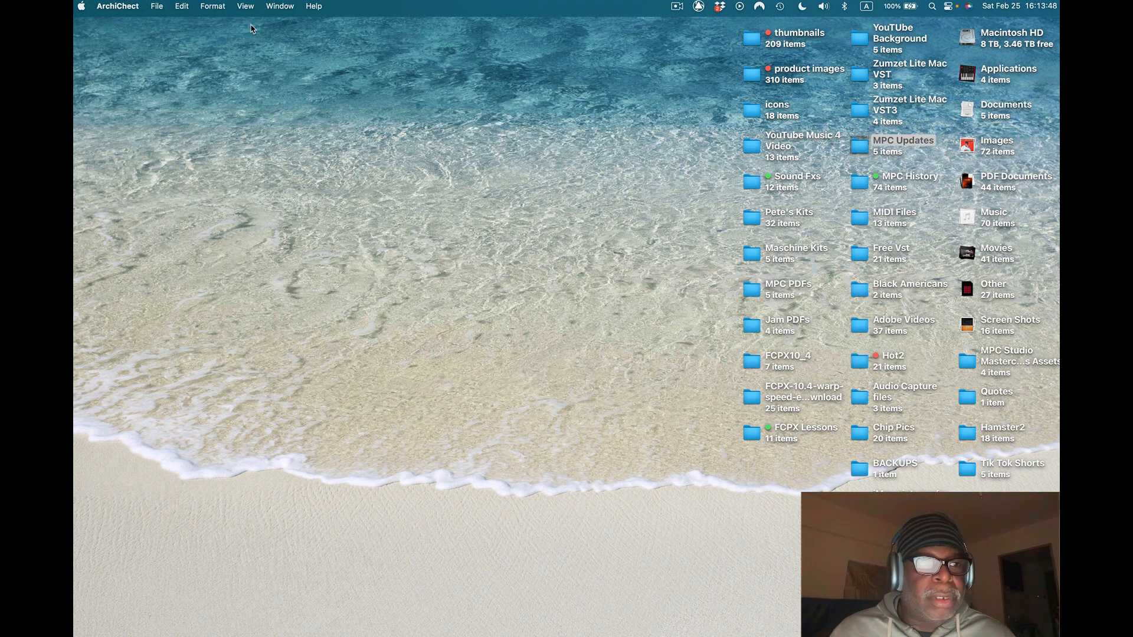
Start opening a file and browse to Library/Audio/Plug-Ins/VST in the dialog
click(156, 6)
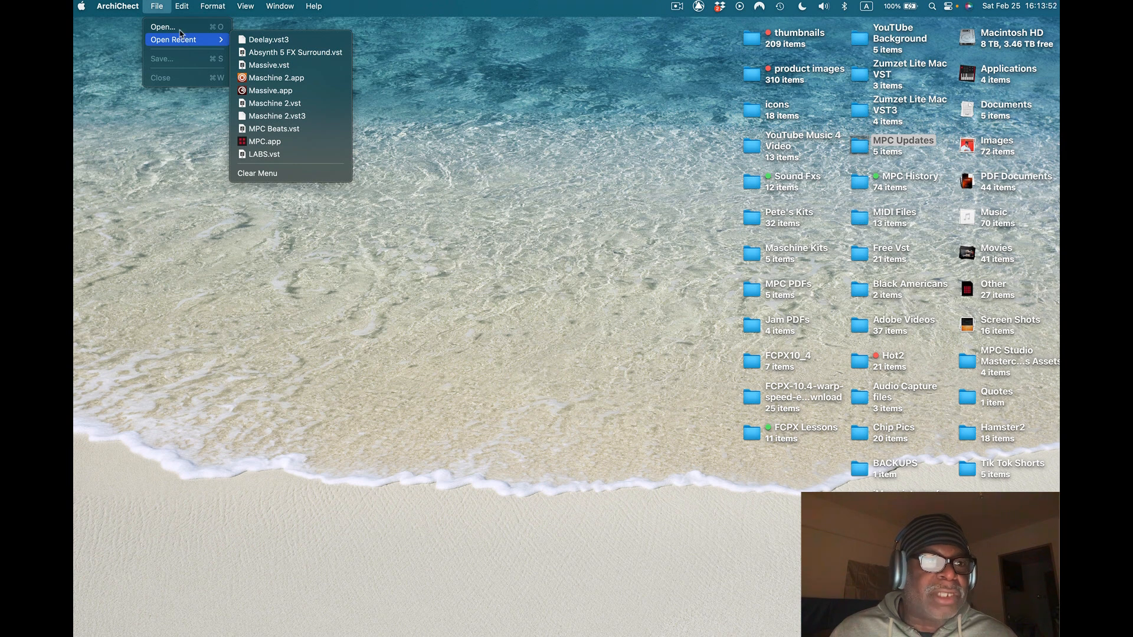
click(161, 27)
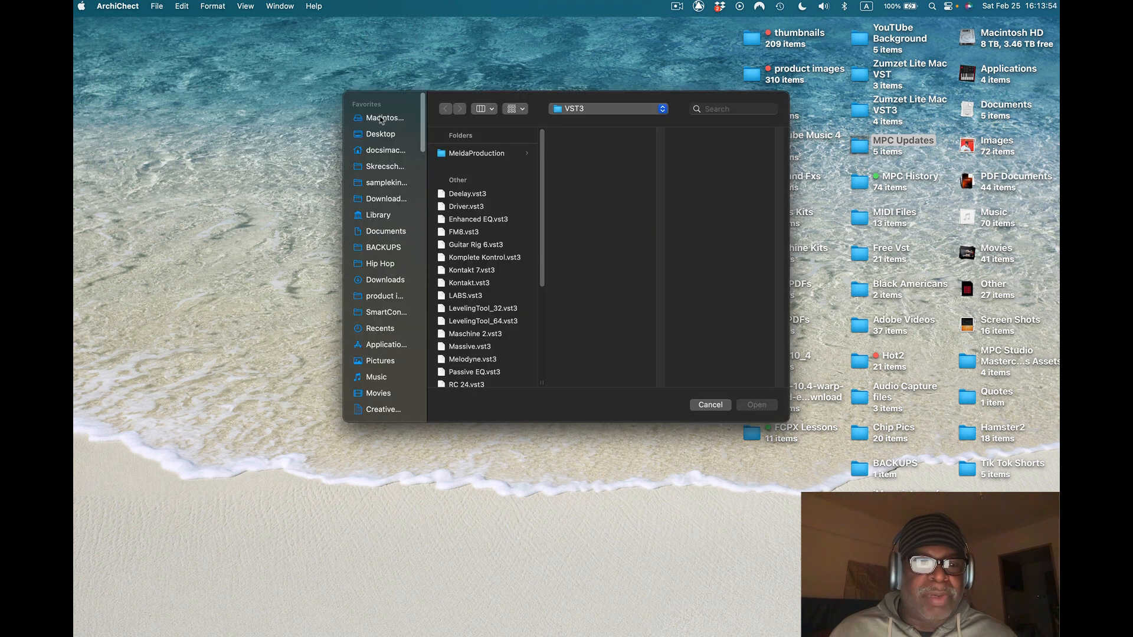
mouse_move(384, 230)
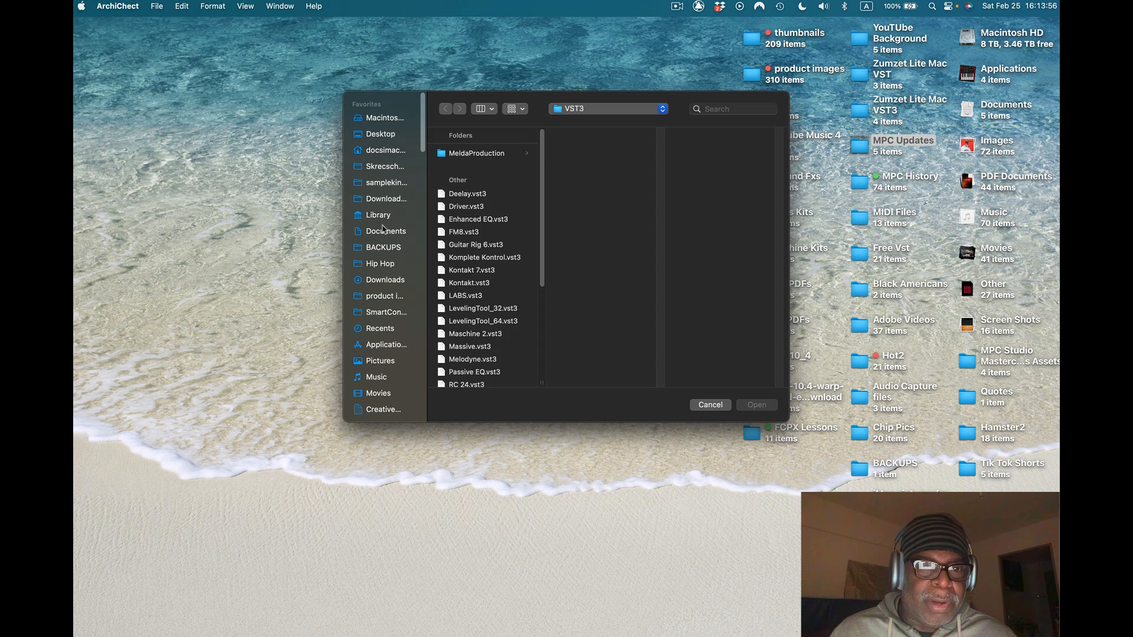
click(457, 178)
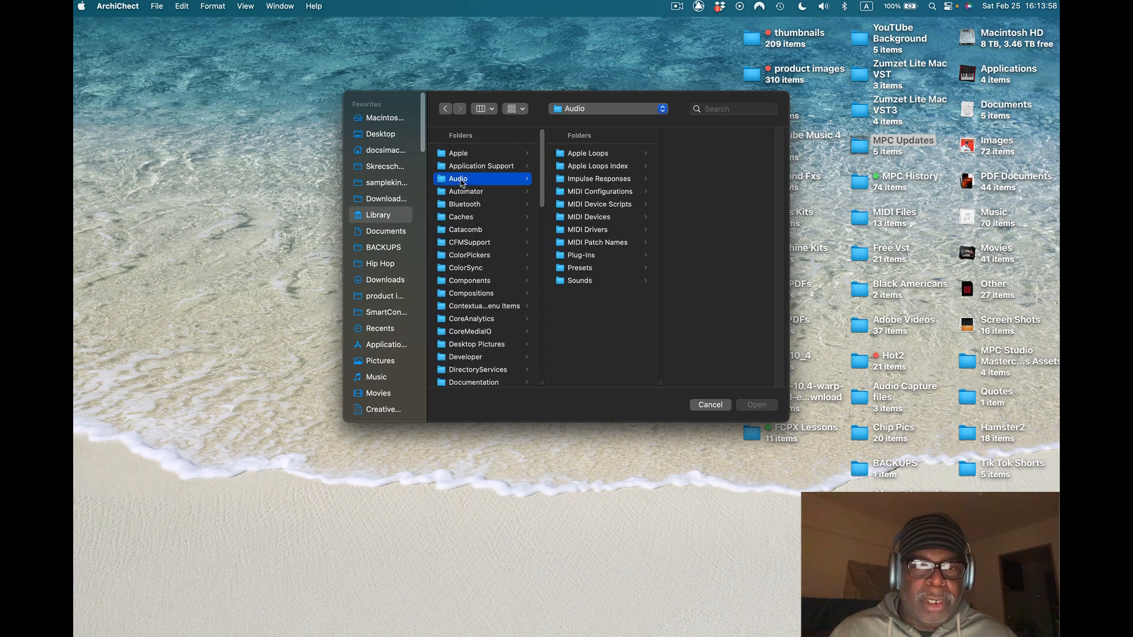
mouse_move(589, 263)
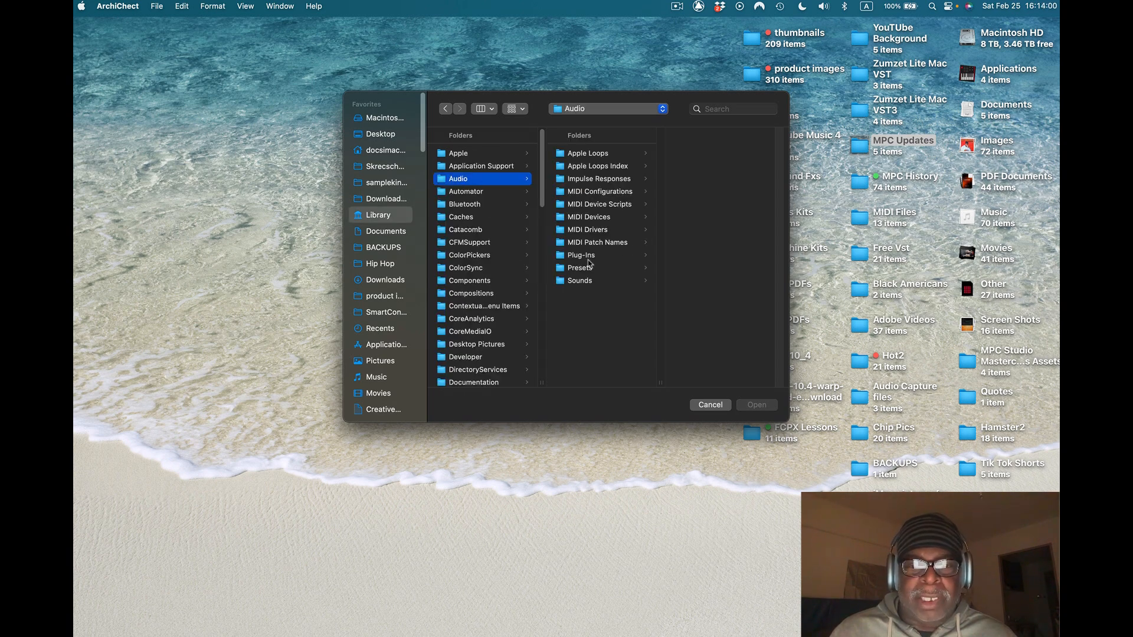
click(581, 255)
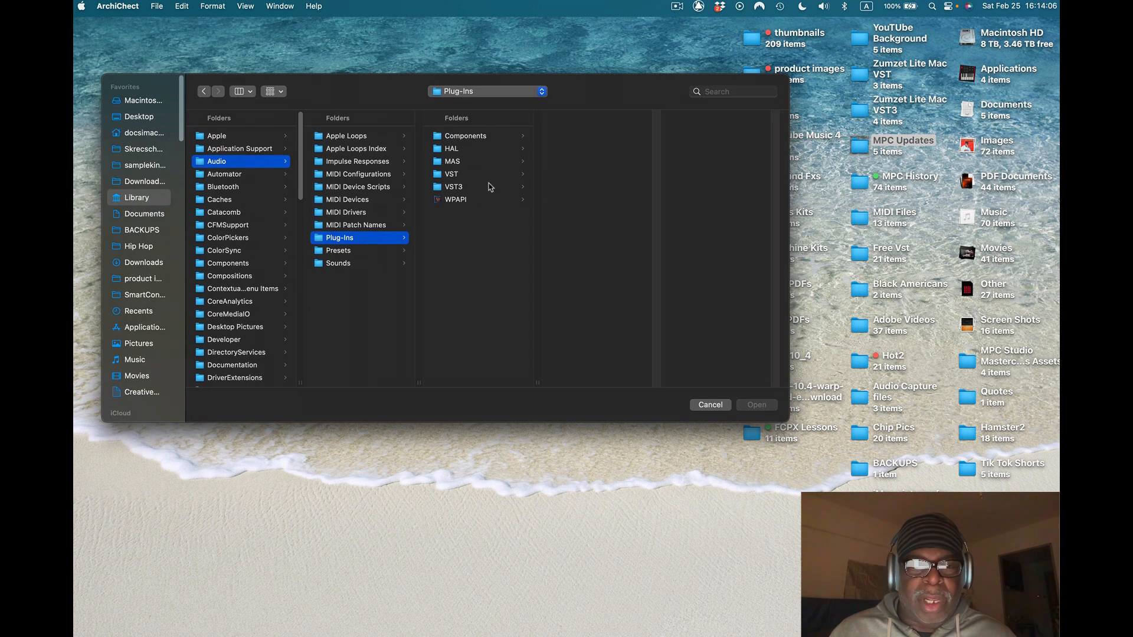
click(452, 174)
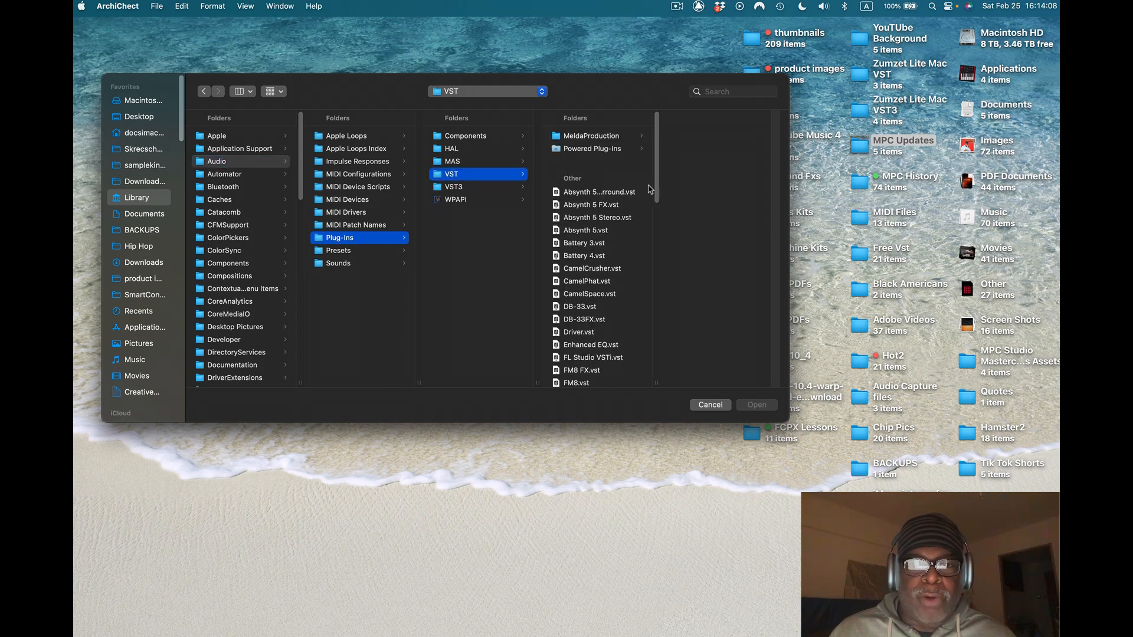
Check DB-33.vst, showing it is 64-bit and 32-bit Intel with no Apple Silicon support
scroll(down, 3)
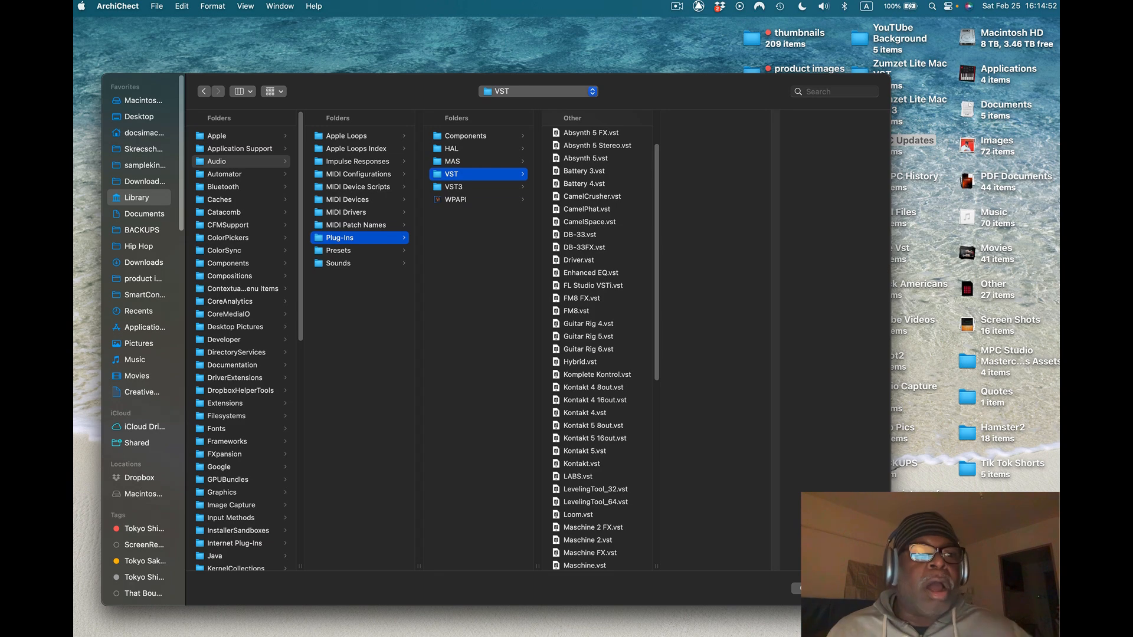
mouse_move(96, 39)
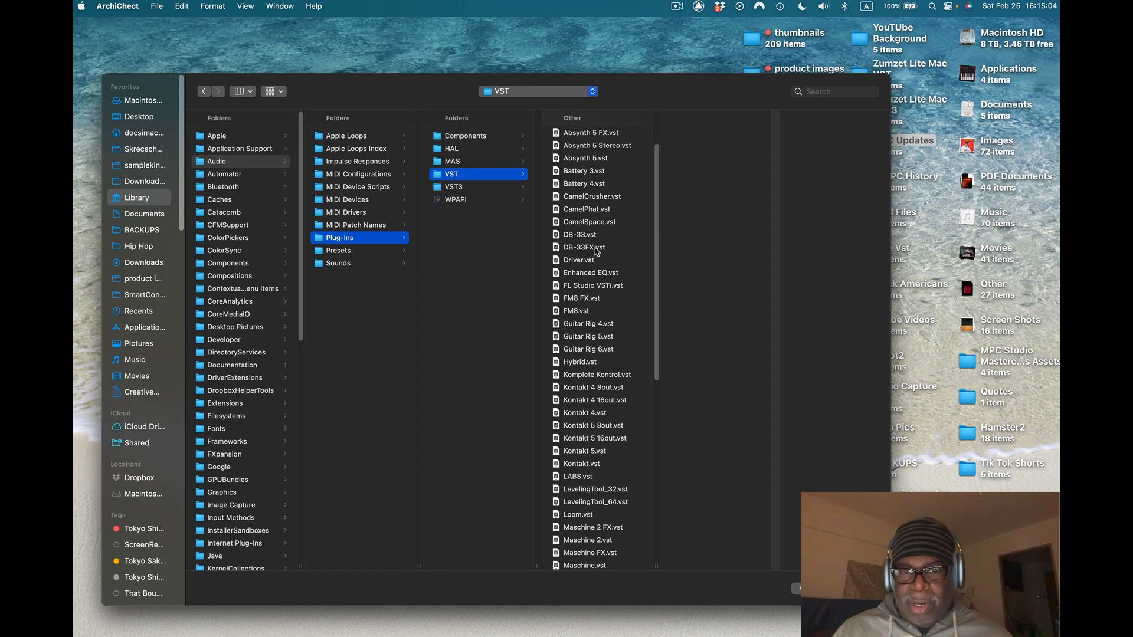
mouse_move(598, 250)
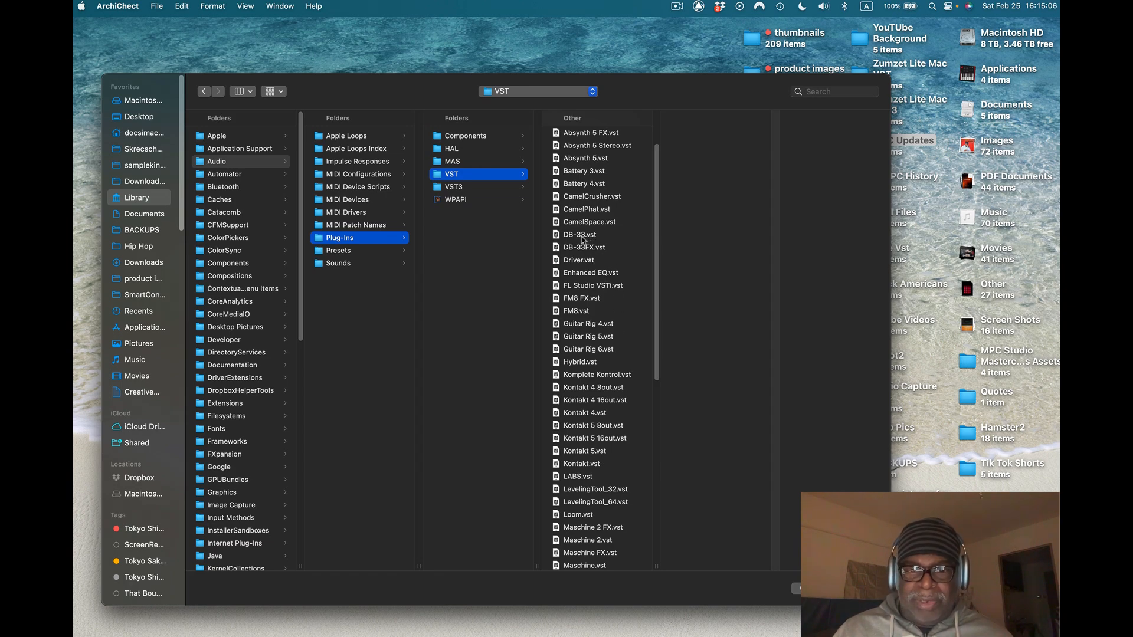
double_click(579, 233)
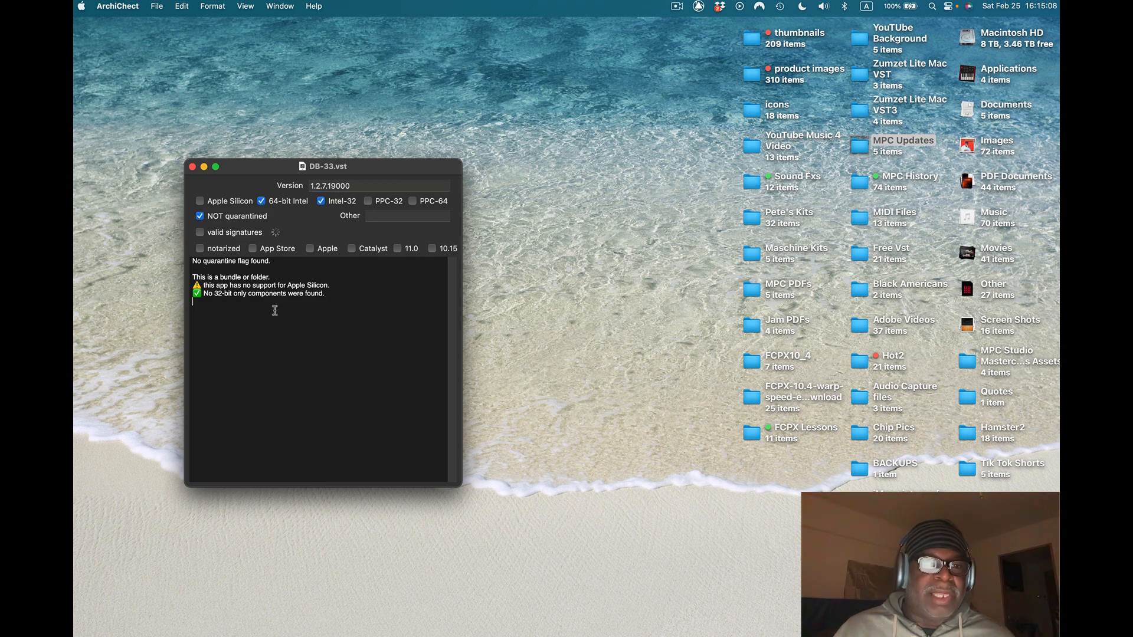
Review DB-33's finished report: valid Air Music Tech signature, Intel-only, no Apple Silicon
click(200, 232)
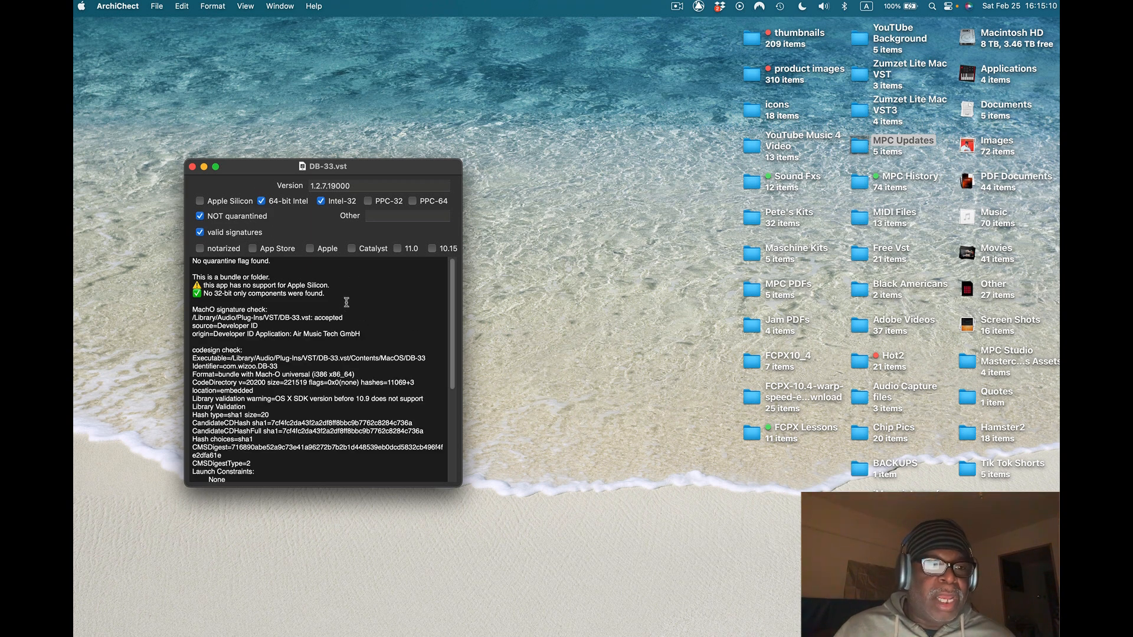
mouse_move(250, 225)
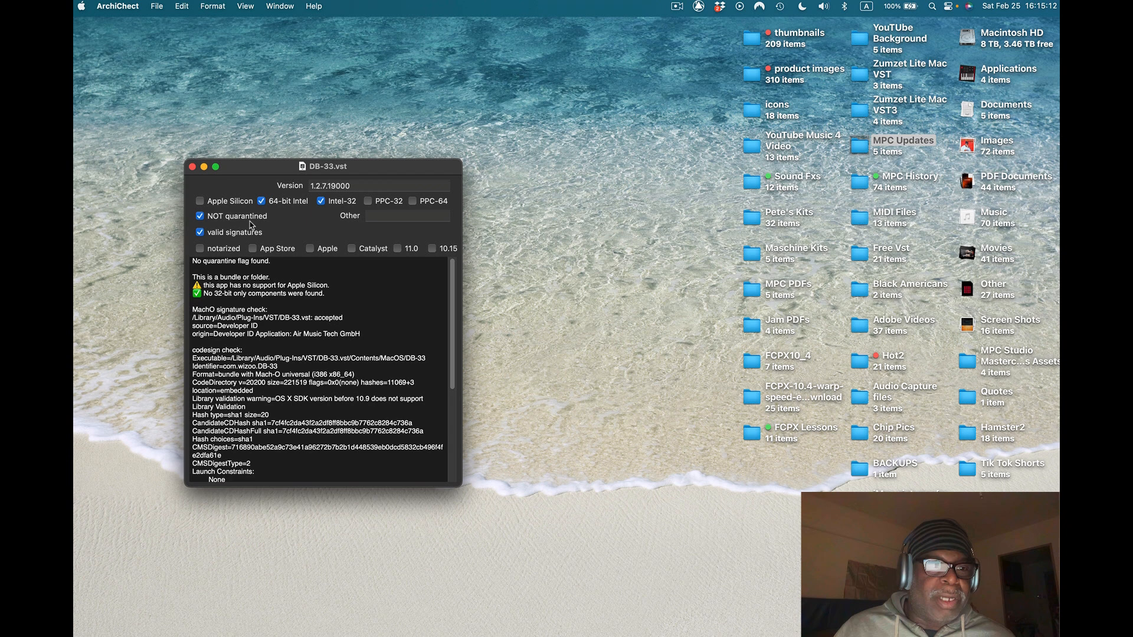
mouse_move(208, 210)
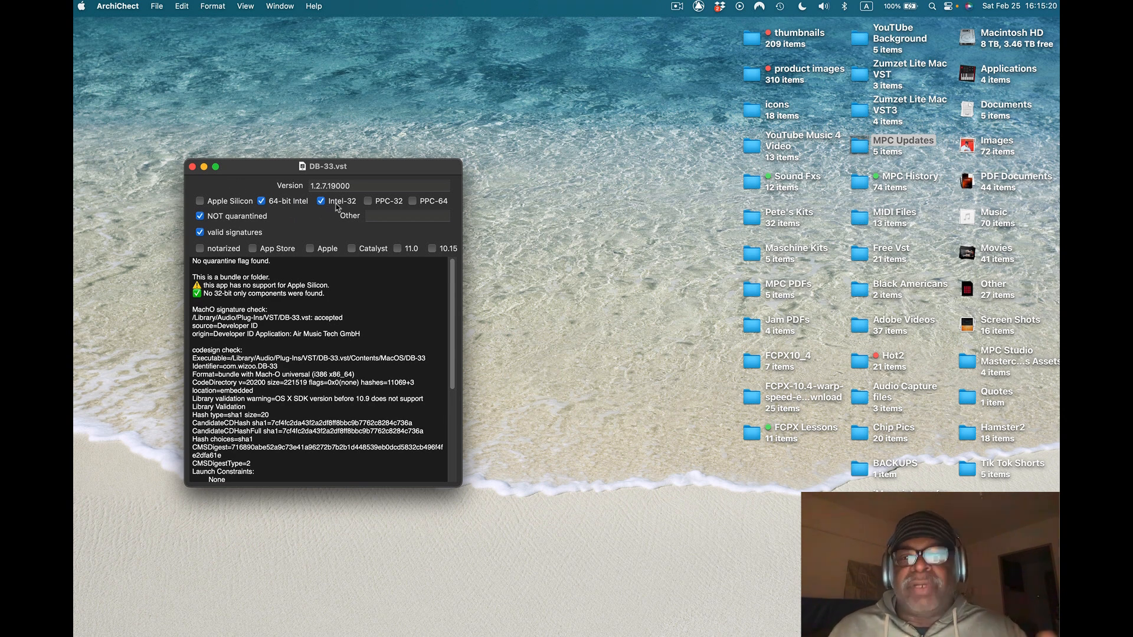
mouse_move(308, 237)
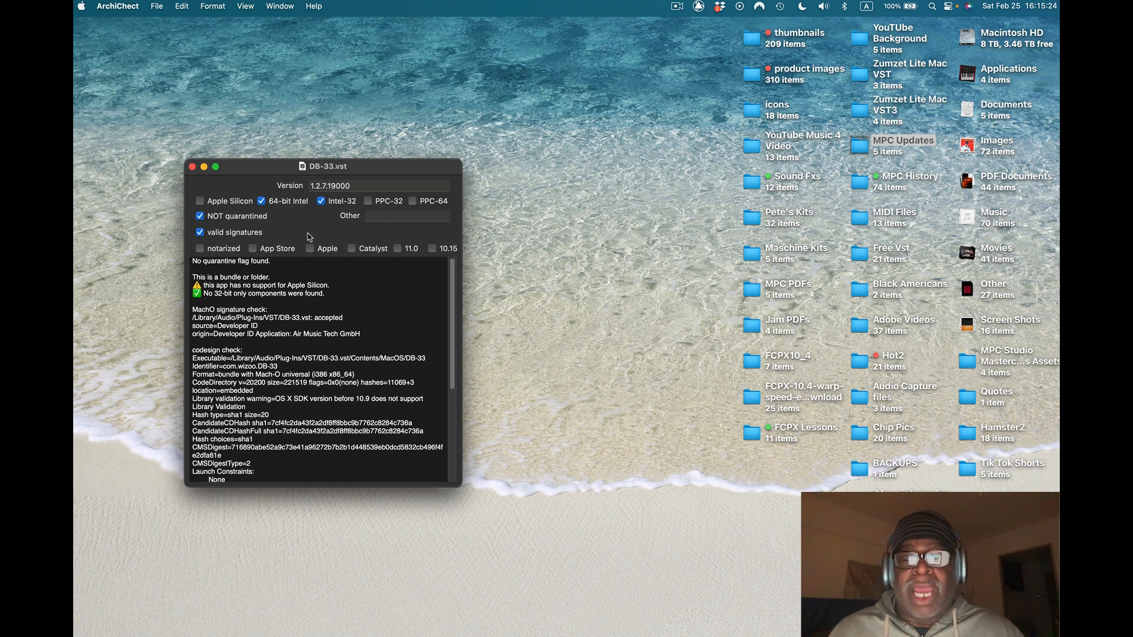
mouse_move(227, 200)
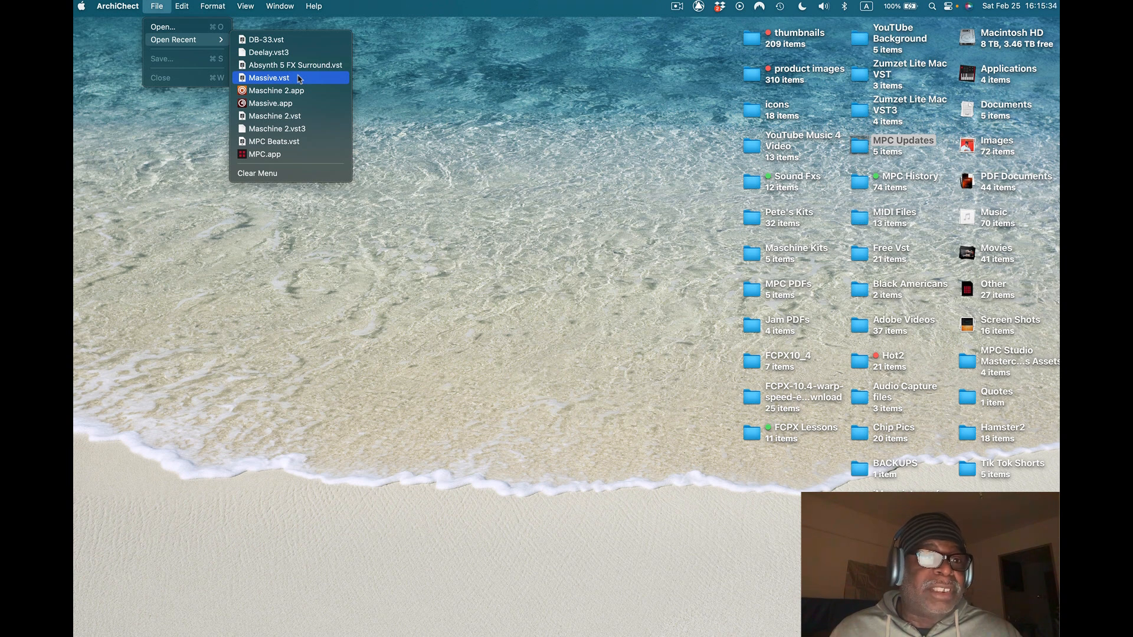
mouse_move(282, 153)
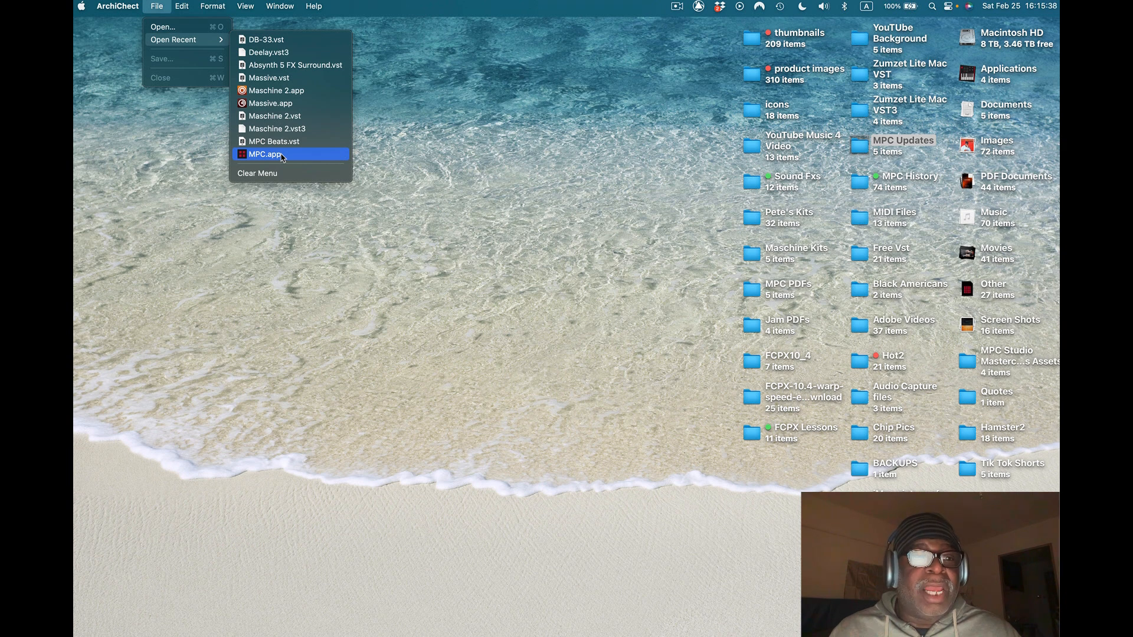
Check MPC.app from Open Recent: Apple Silicon and 64-bit Intel, notarized, Akai signatures valid
click(265, 153)
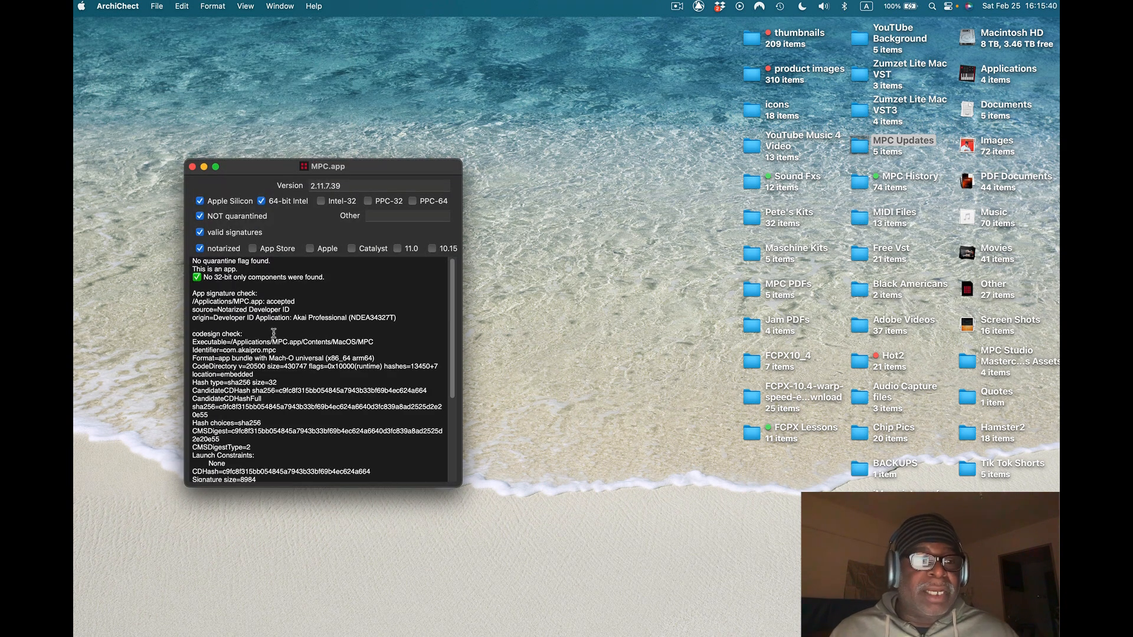
mouse_move(226, 208)
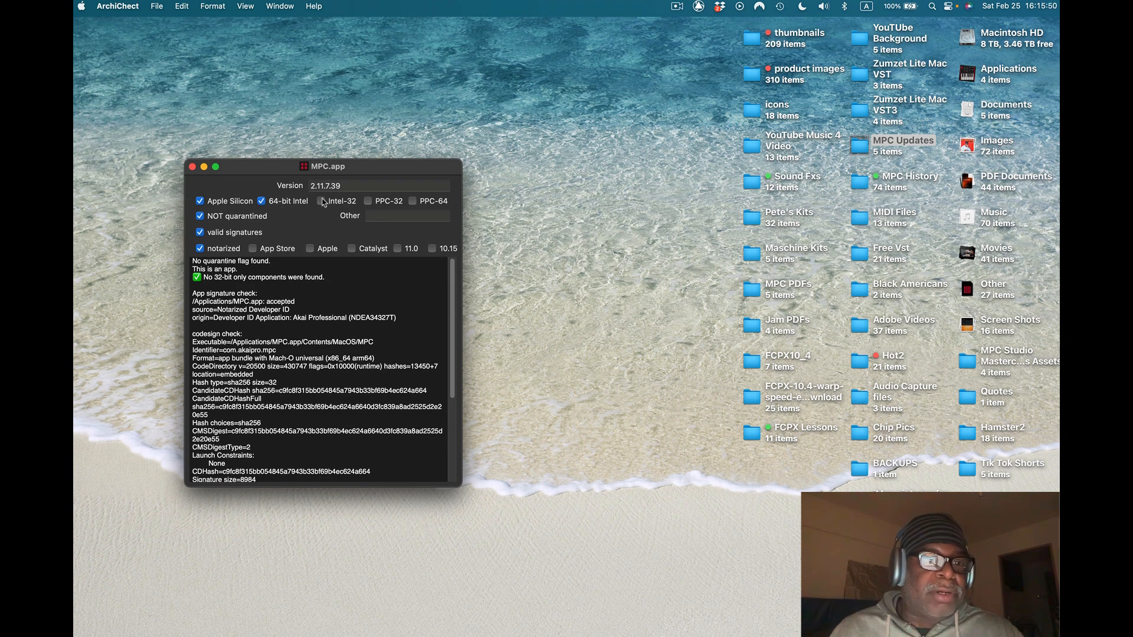
mouse_move(296, 212)
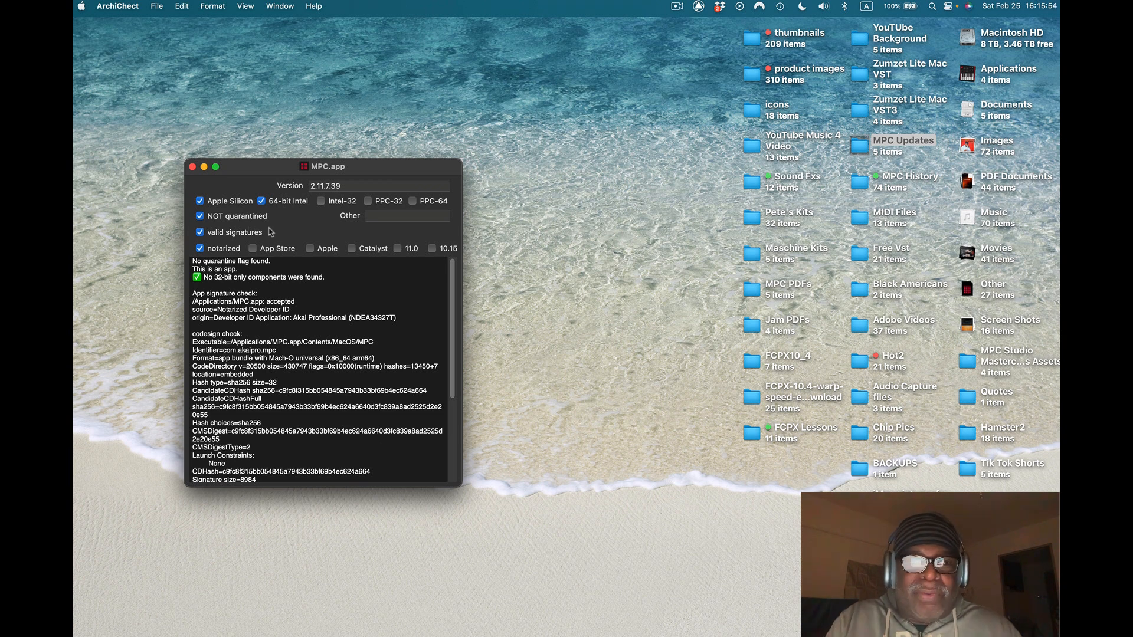
mouse_move(225, 242)
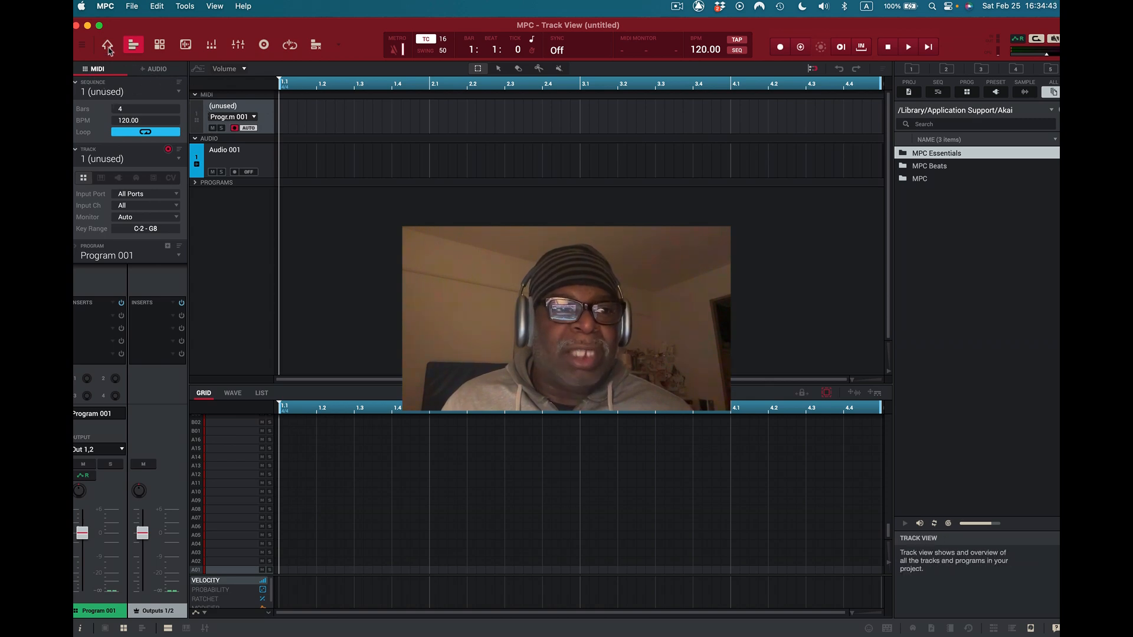
Return the untitled MPC project from Track View to Main Mode with pads and Q-Links showing
click(108, 45)
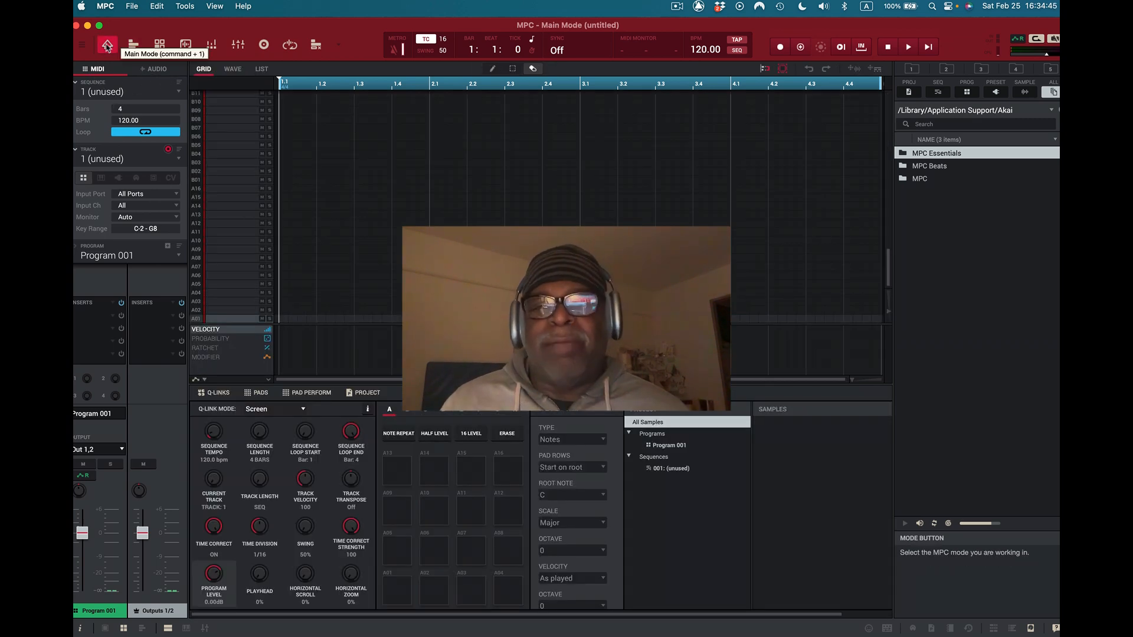